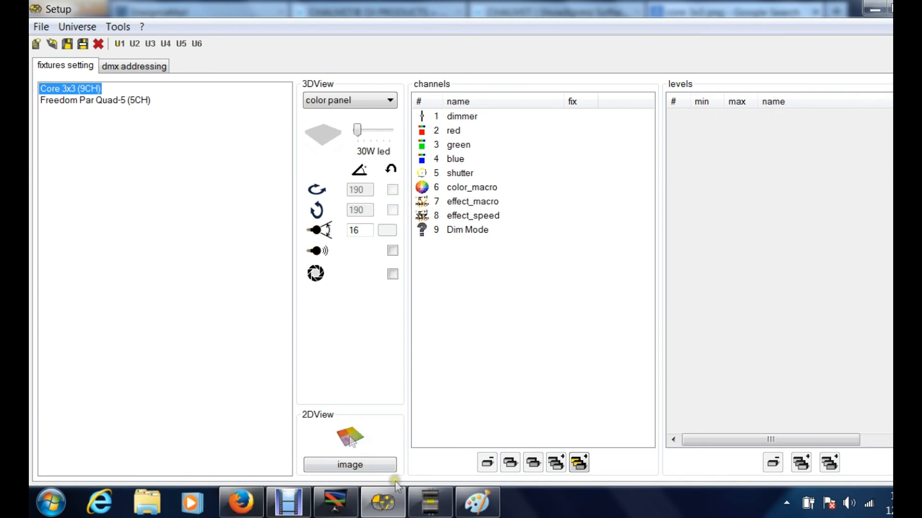
Step: Select the Freedom Par Quad-5 fixture and bring up the 2D view image file picker
{"action": "left_click", "coordinate": [430, 501]}
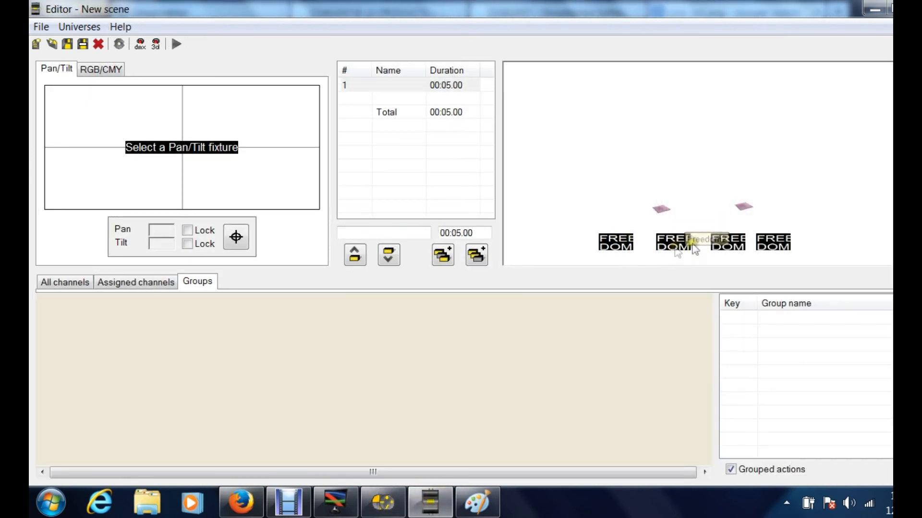
{"action": "mouse_move", "coordinate": [660, 216]}
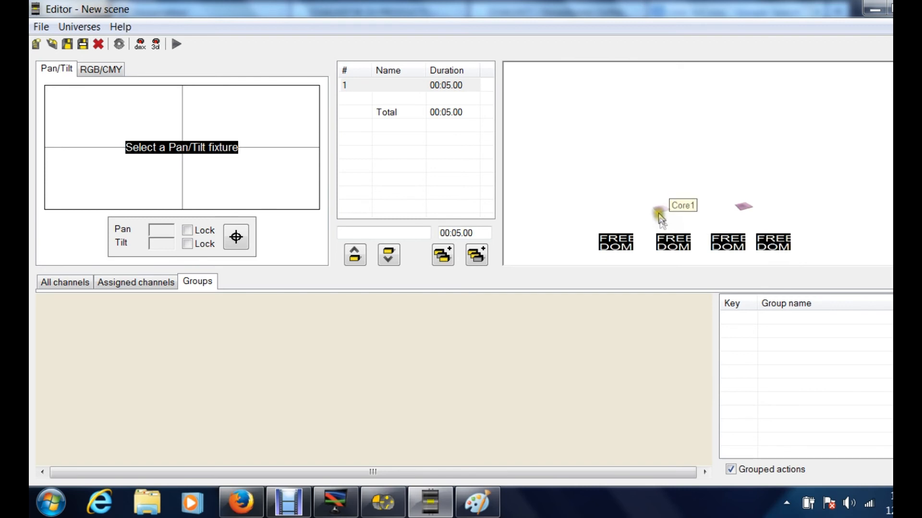
{"action": "mouse_move", "coordinate": [612, 164]}
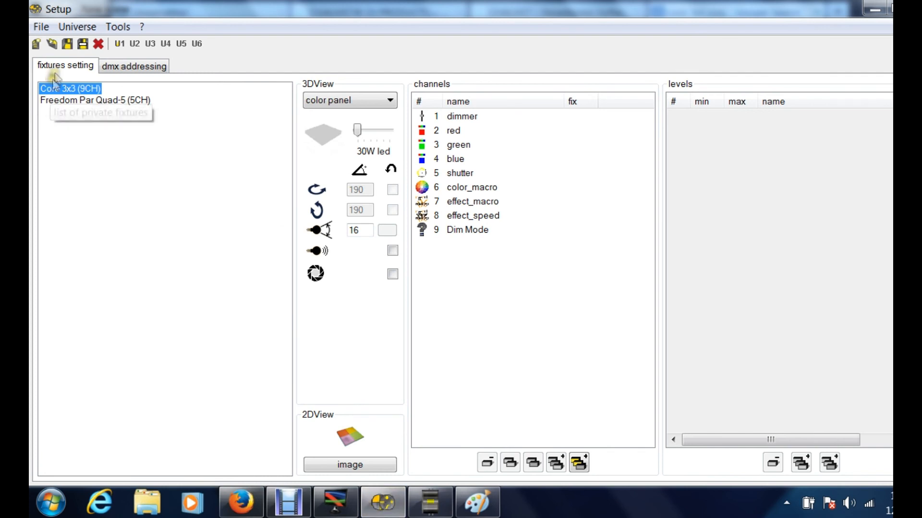
{"action": "left_click", "coordinate": [94, 100]}
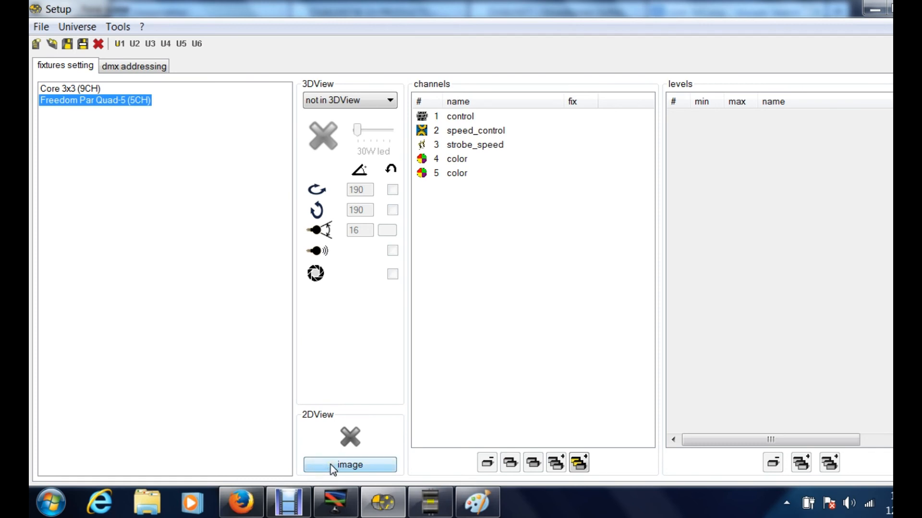
{"action": "left_click", "coordinate": [349, 464]}
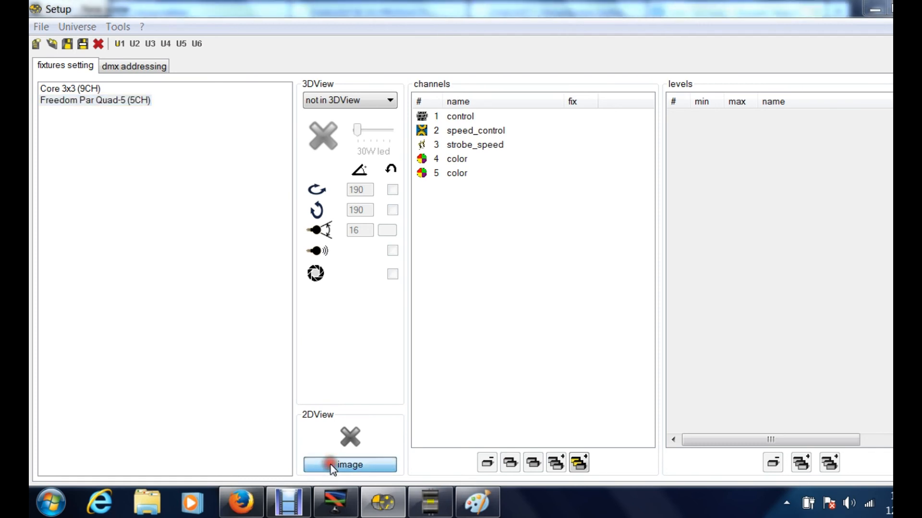
{"action": "left_click", "coordinate": [349, 464]}
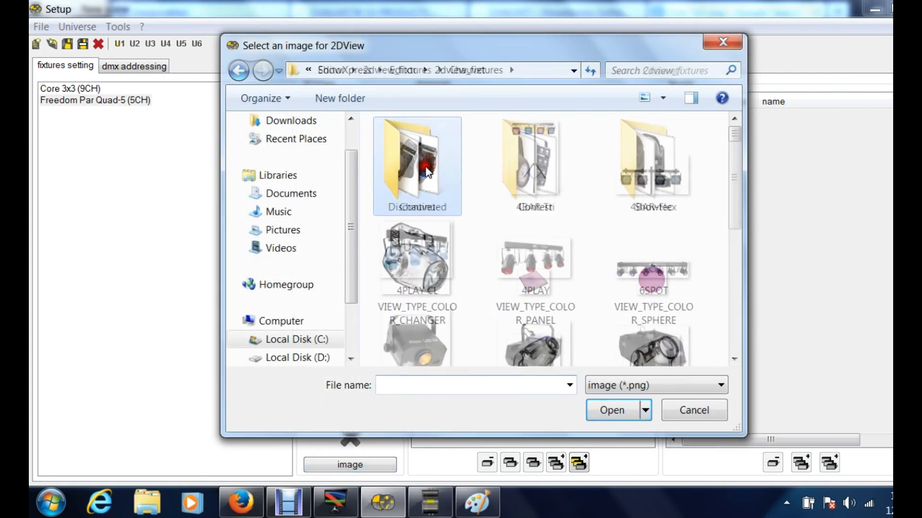
Step: Assign the Freedom Par picture from the Chauvet folder as its 2D view image, then deselect the fixture
{"action": "double_click", "coordinate": [416, 155]}
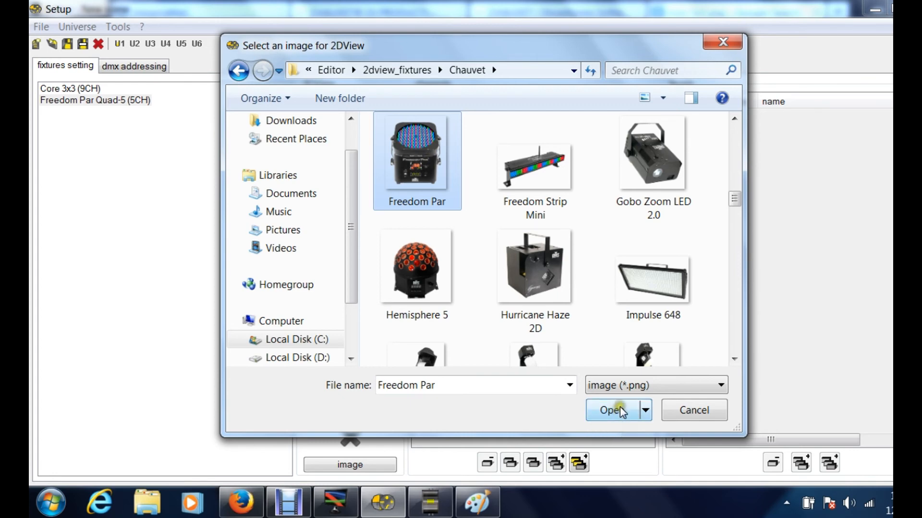
{"action": "left_click", "coordinate": [611, 410]}
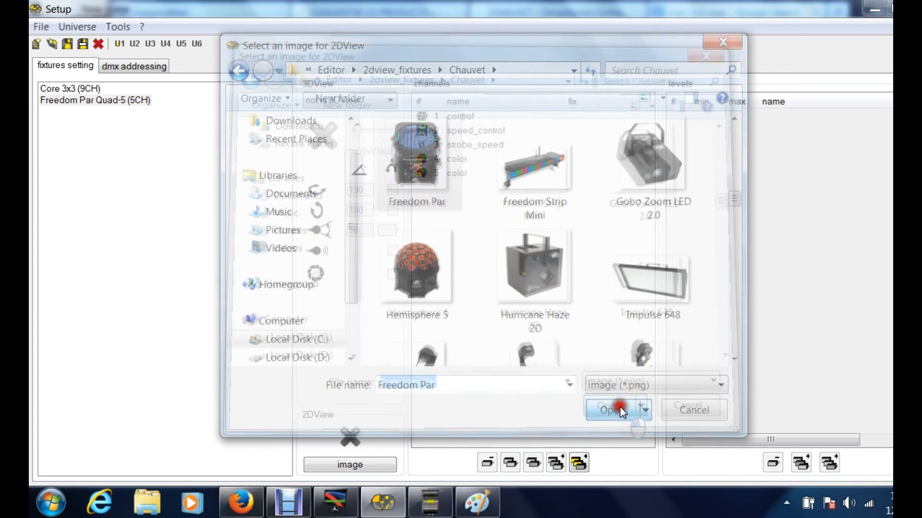
{"action": "left_click", "coordinate": [611, 410]}
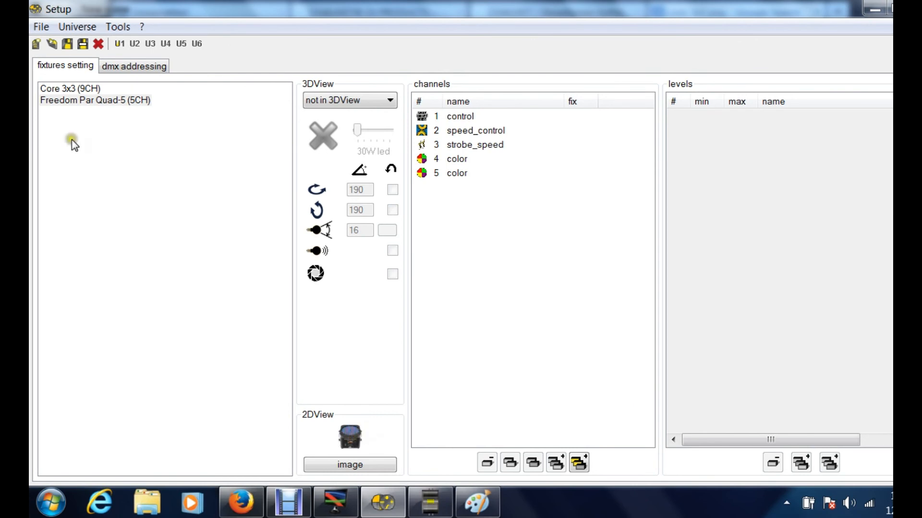
{"action": "mouse_move", "coordinate": [75, 105]}
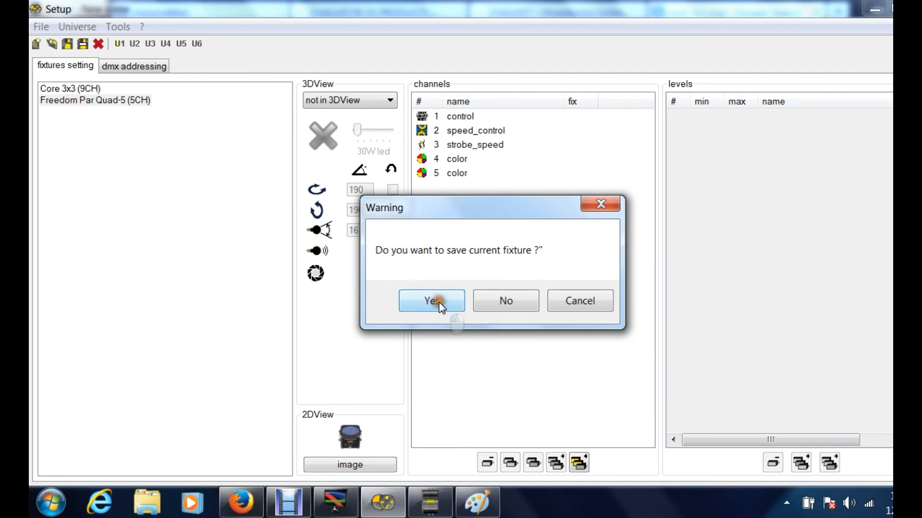
Step: Save the Freedom Par fixture, select Core 3x3, and check the Editor's 2D view
{"action": "left_click", "coordinate": [431, 301]}
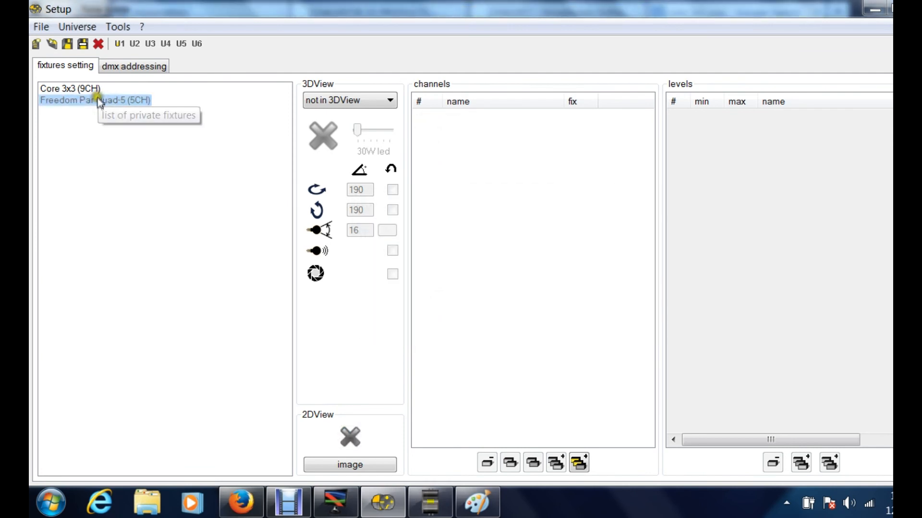
{"action": "left_click", "coordinate": [94, 100]}
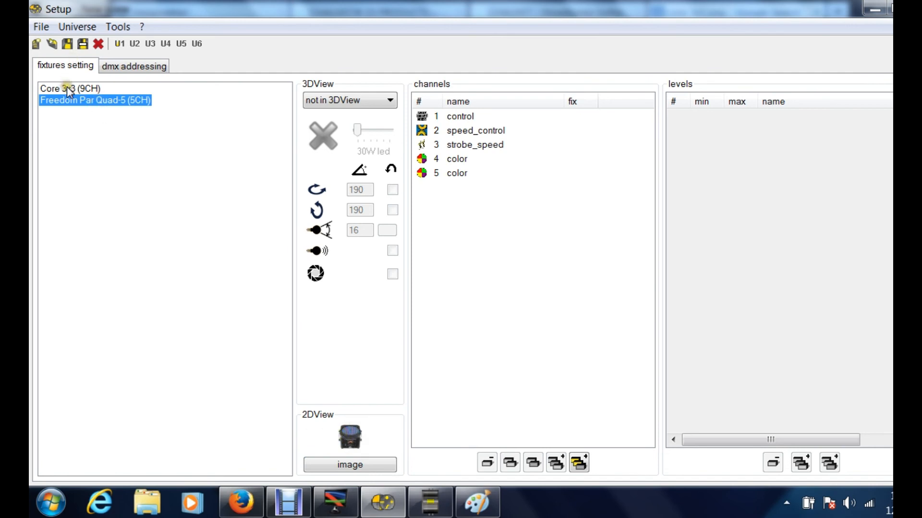
{"action": "left_click", "coordinate": [69, 88]}
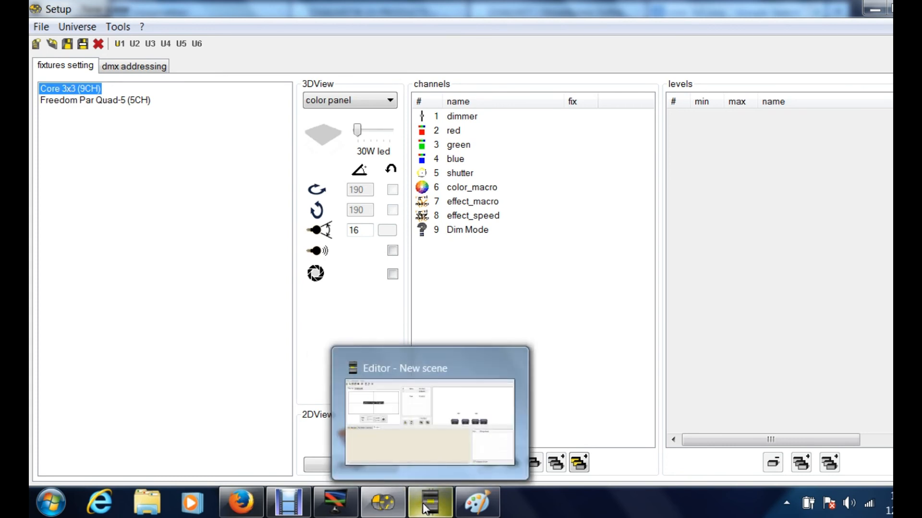
{"action": "left_click", "coordinate": [430, 502]}
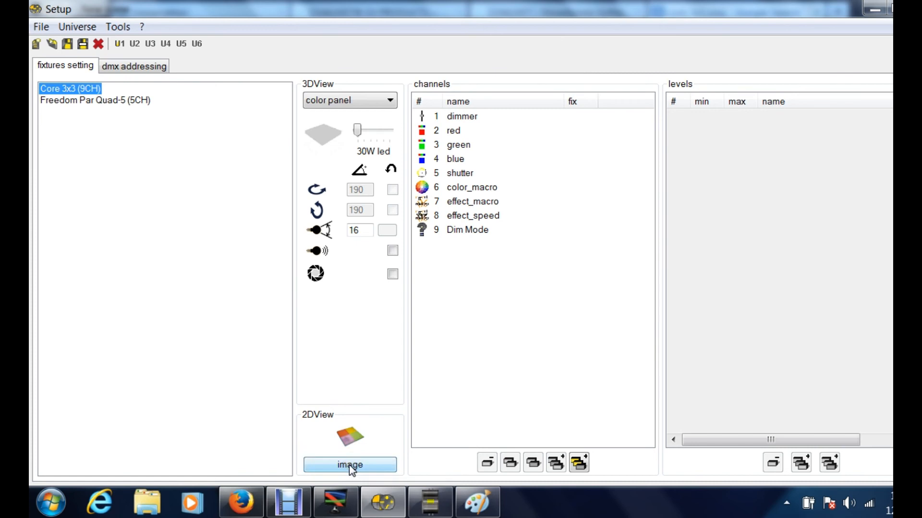
Step: Scroll the Chauvet image folder for a Core 3x3 picture, then switch to Firefox instead
{"action": "left_click", "coordinate": [350, 464]}
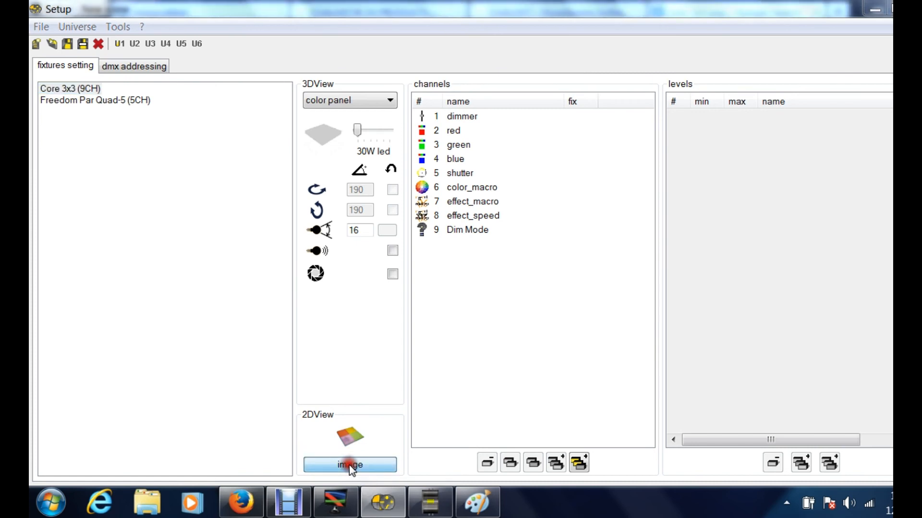
{"action": "left_click", "coordinate": [350, 465]}
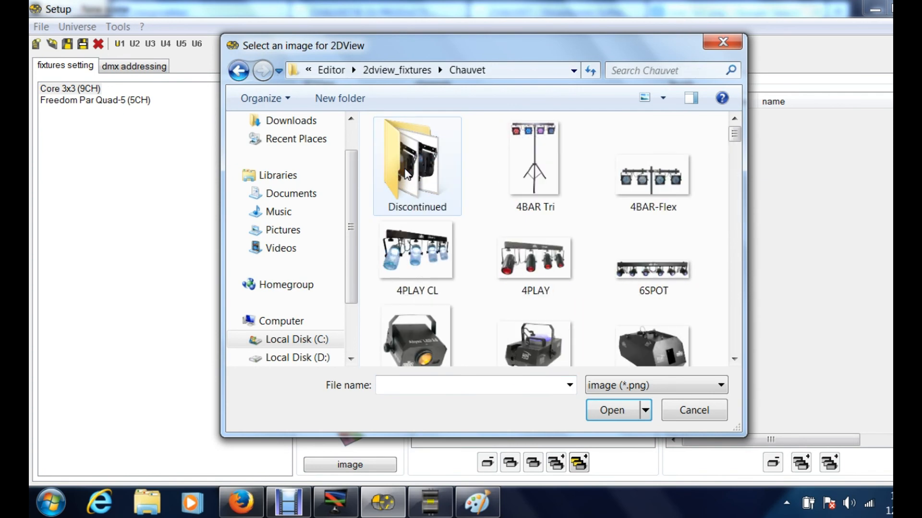
{"action": "scroll", "scroll_direction": "down", "scroll_amount": 3}
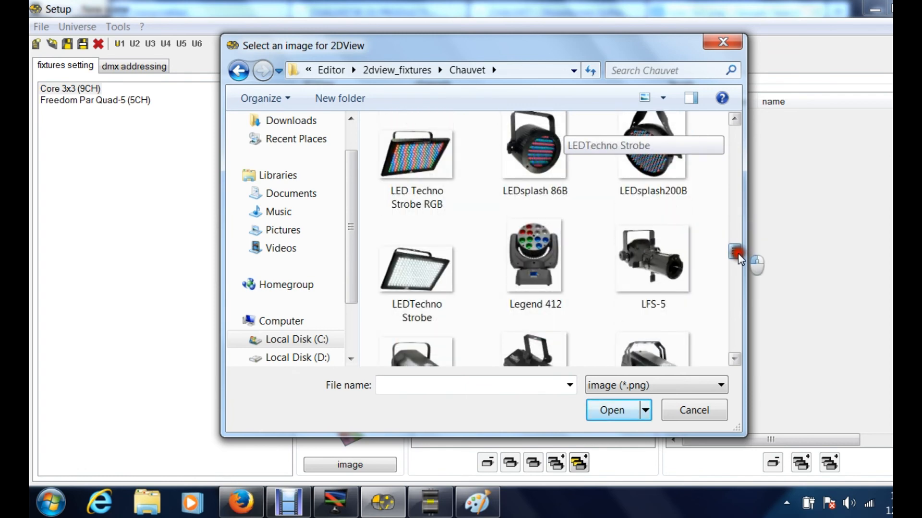
{"action": "scroll", "scroll_direction": "down", "scroll_amount": 3}
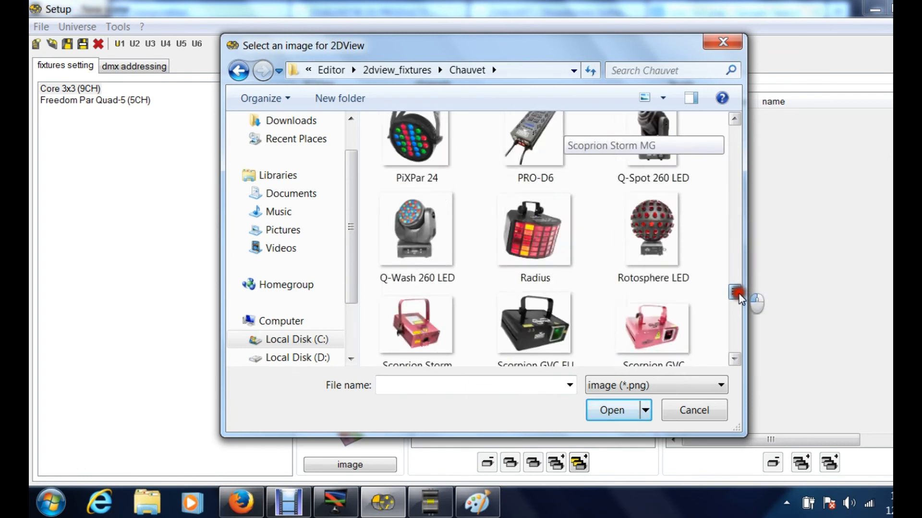
{"action": "scroll", "scroll_direction": "down", "scroll_amount": 3}
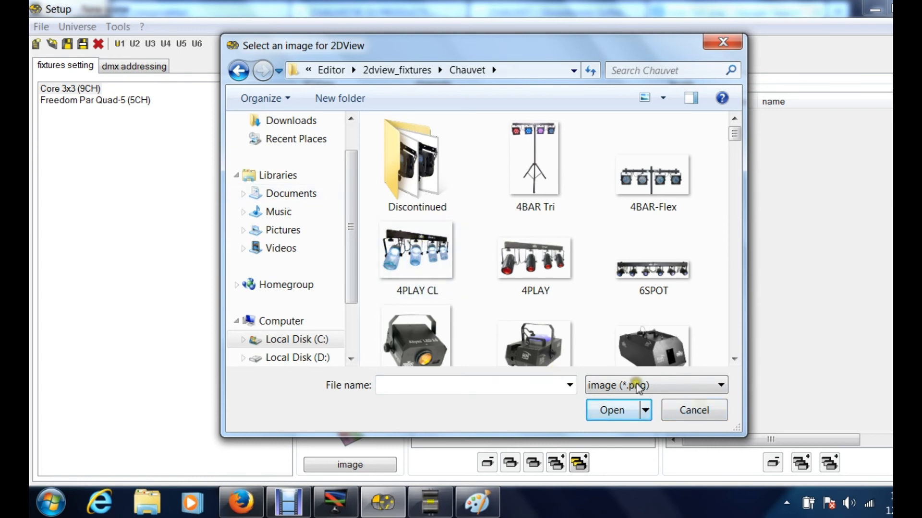
{"action": "left_click", "coordinate": [692, 410]}
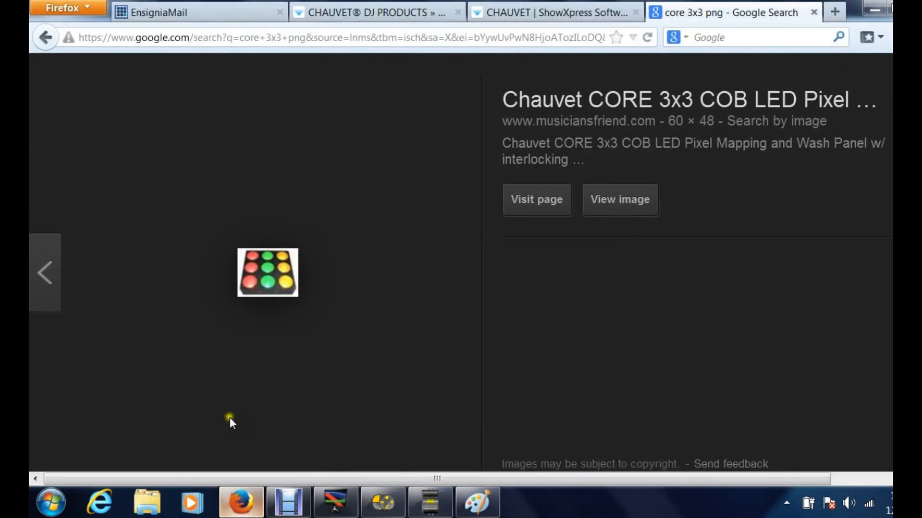
Step: Return to the 'core 3x3 png' image results and enlarge the small Chauvet CORE 3x3 thumbnail
{"action": "left_click", "coordinate": [46, 37]}
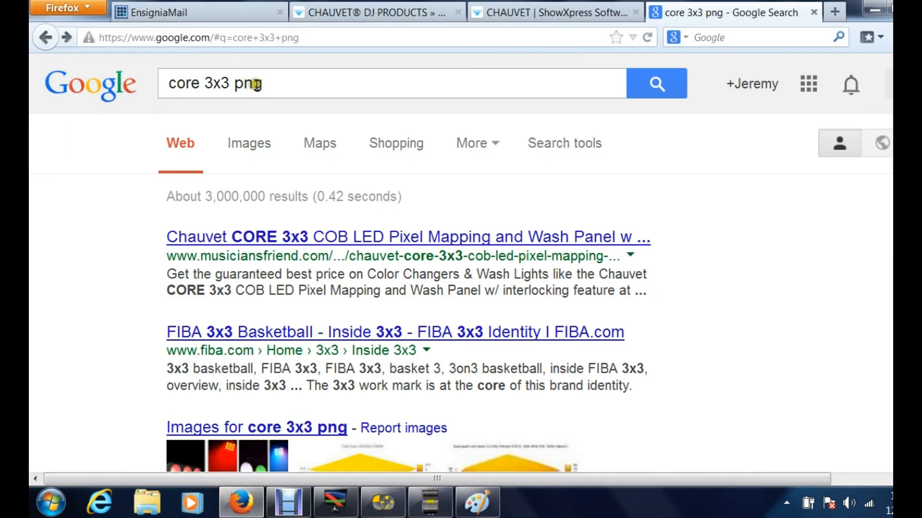
{"action": "mouse_move", "coordinate": [248, 143]}
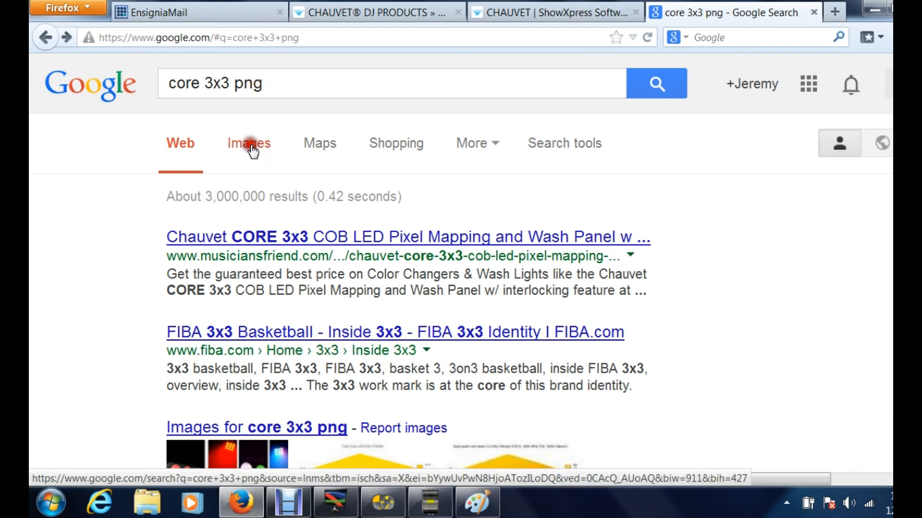
{"action": "left_click", "coordinate": [248, 143]}
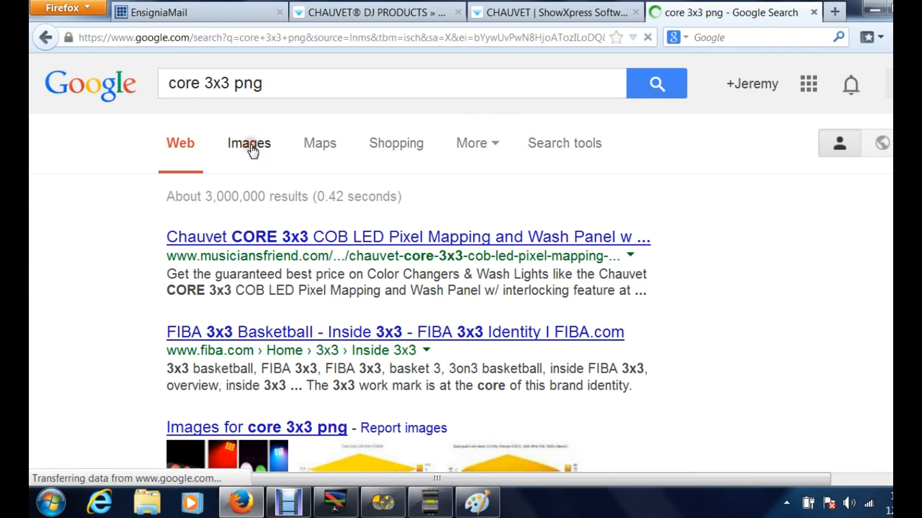
{"action": "left_click", "coordinate": [247, 143]}
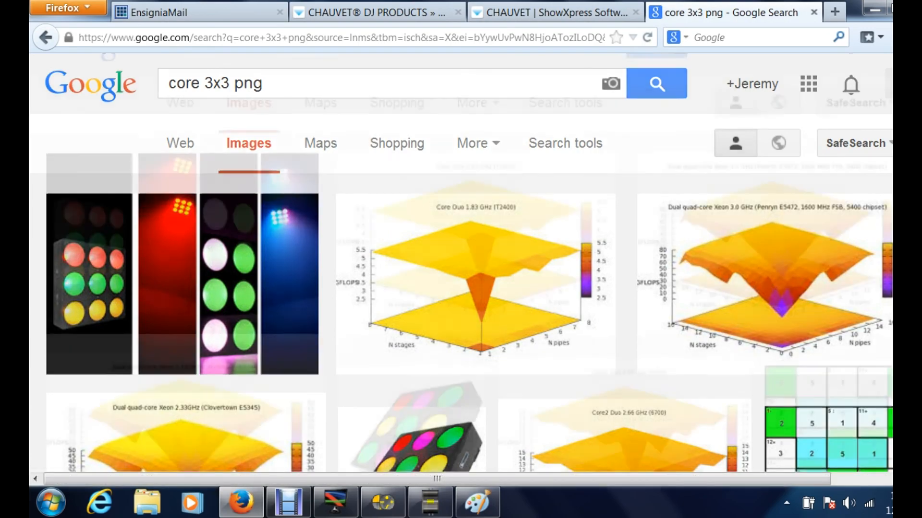
{"action": "scroll", "scroll_direction": "down", "scroll_amount": 3}
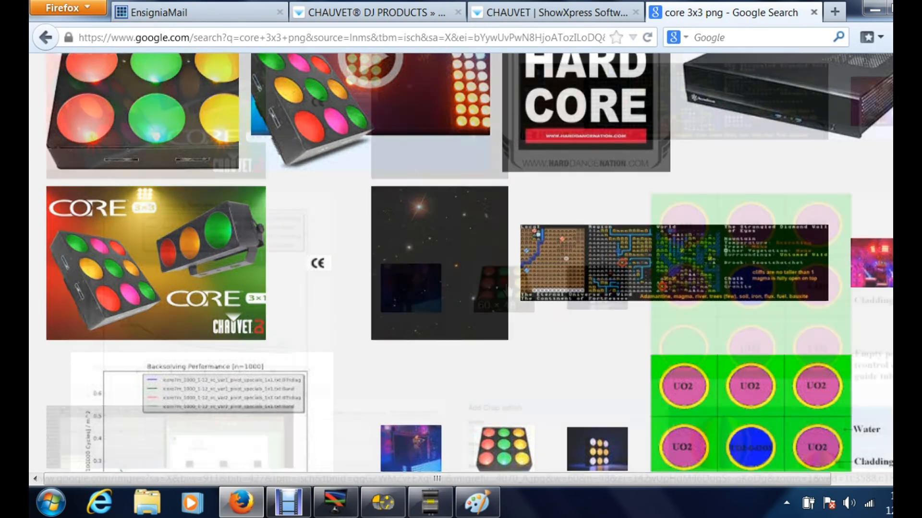
{"action": "scroll", "scroll_direction": "down", "scroll_amount": 3}
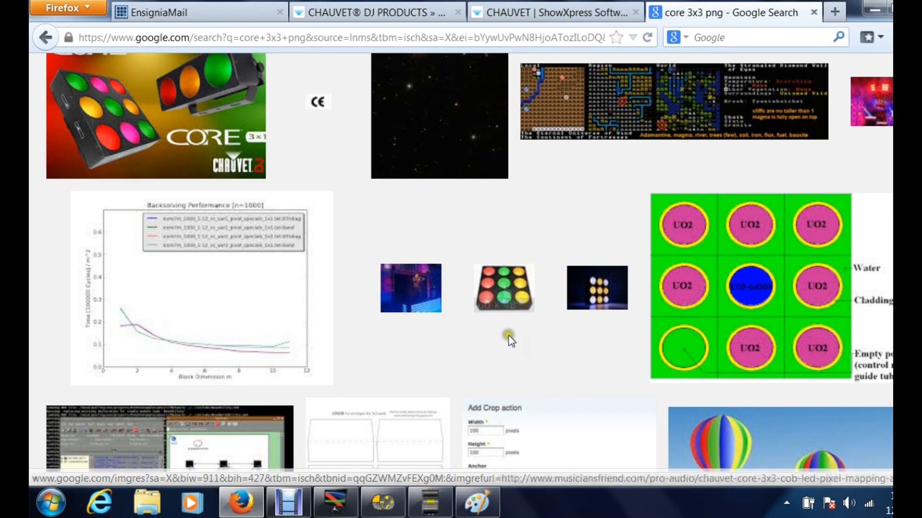
{"action": "left_click", "coordinate": [502, 288]}
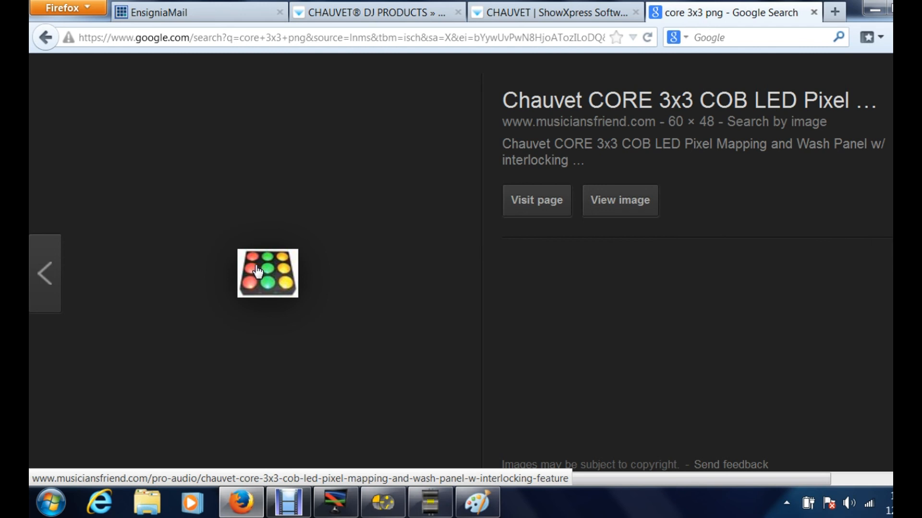
Step: Save the CORE 3x3 fixture image from Firefox into the Downloads folder
{"action": "right_click", "coordinate": [267, 272]}
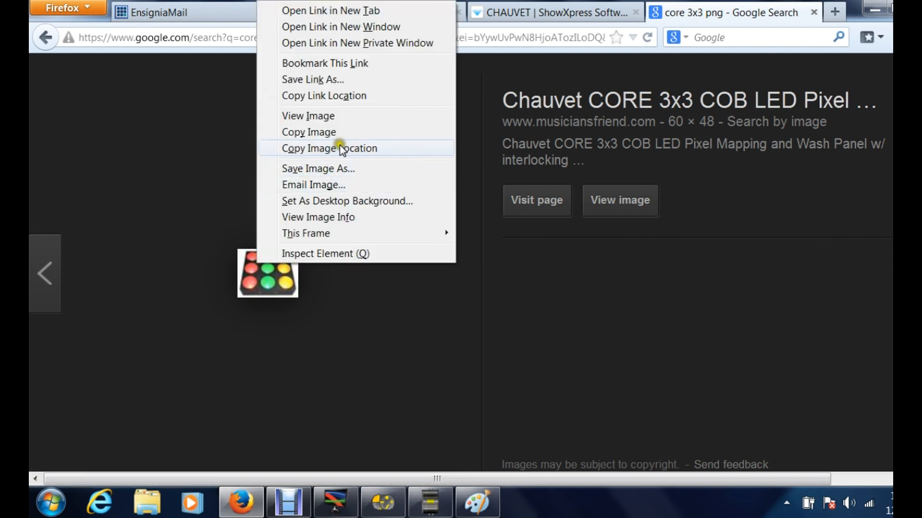
{"action": "left_click", "coordinate": [317, 168]}
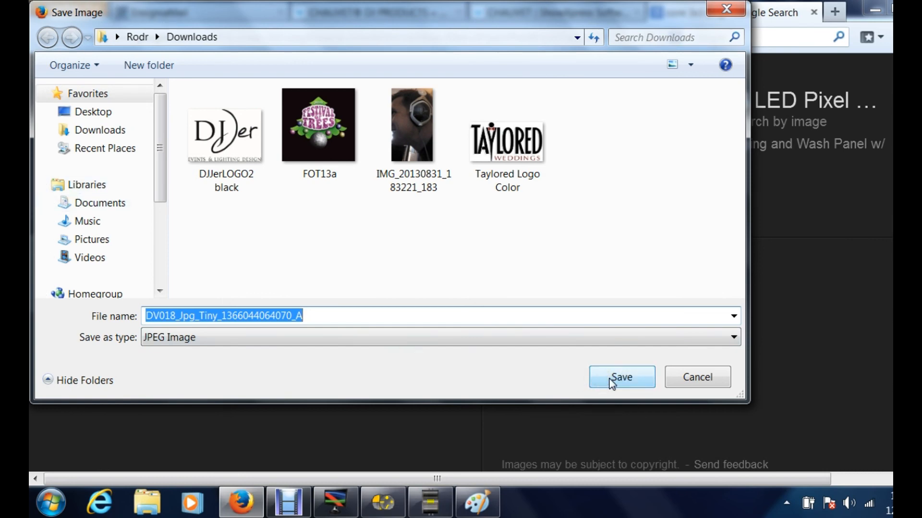
{"action": "left_click", "coordinate": [621, 376]}
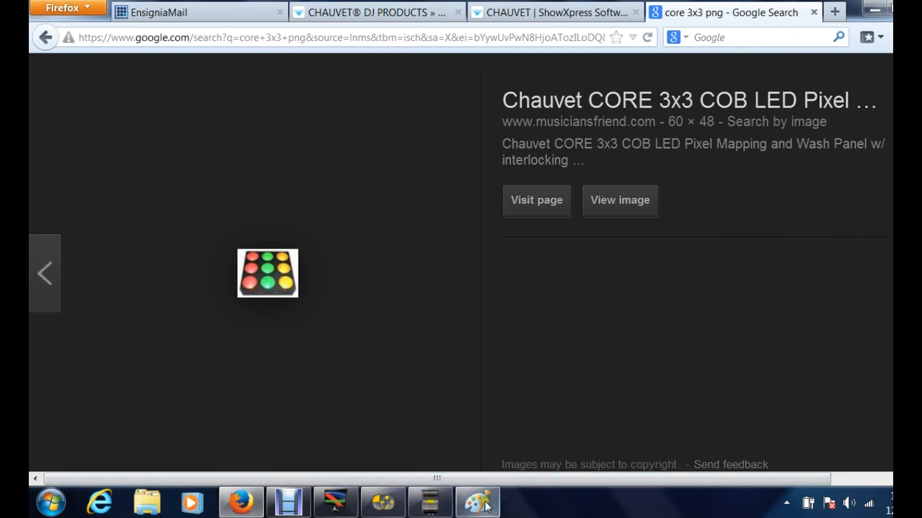
{"action": "mouse_move", "coordinate": [478, 502]}
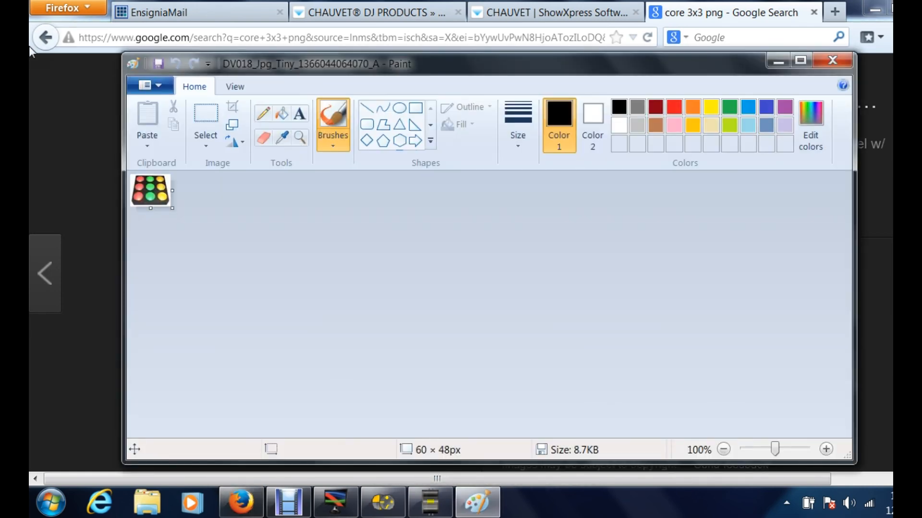
Step: Return to Paint and start a new picture, discarding unsaved changes
{"action": "left_click", "coordinate": [50, 502]}
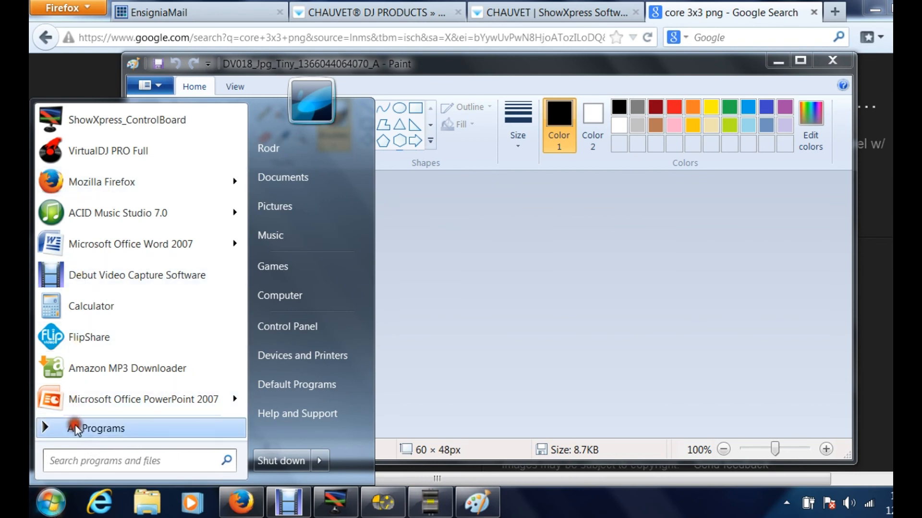
{"action": "left_click", "coordinate": [98, 429]}
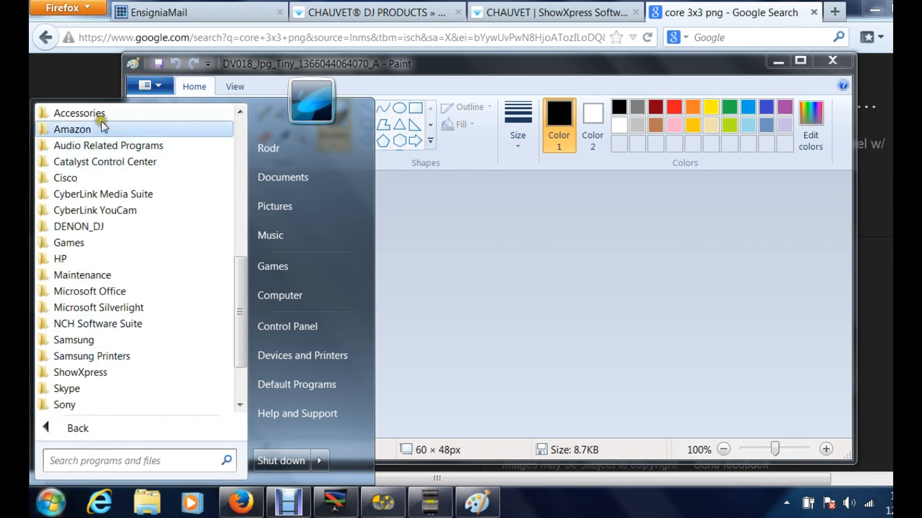
{"action": "left_click", "coordinate": [79, 114]}
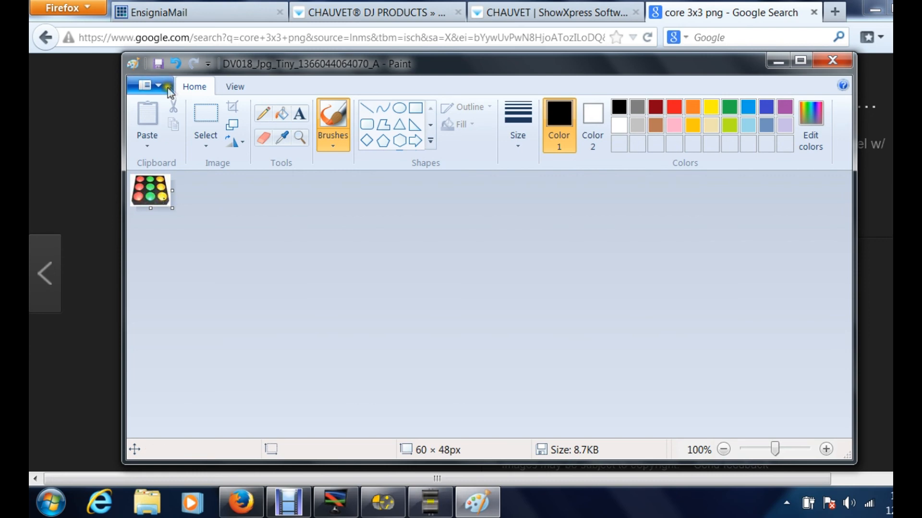
{"action": "left_click", "coordinate": [150, 85]}
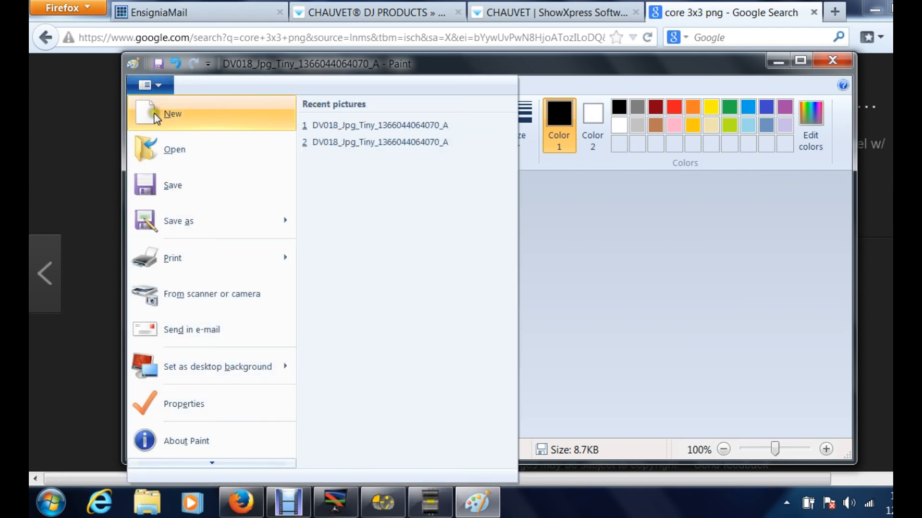
{"action": "left_click", "coordinate": [172, 114]}
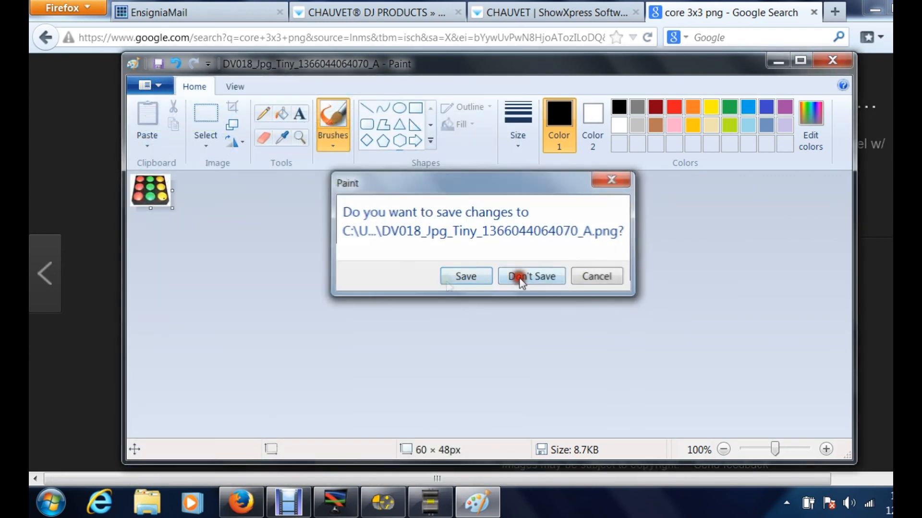
{"action": "left_click", "coordinate": [531, 276]}
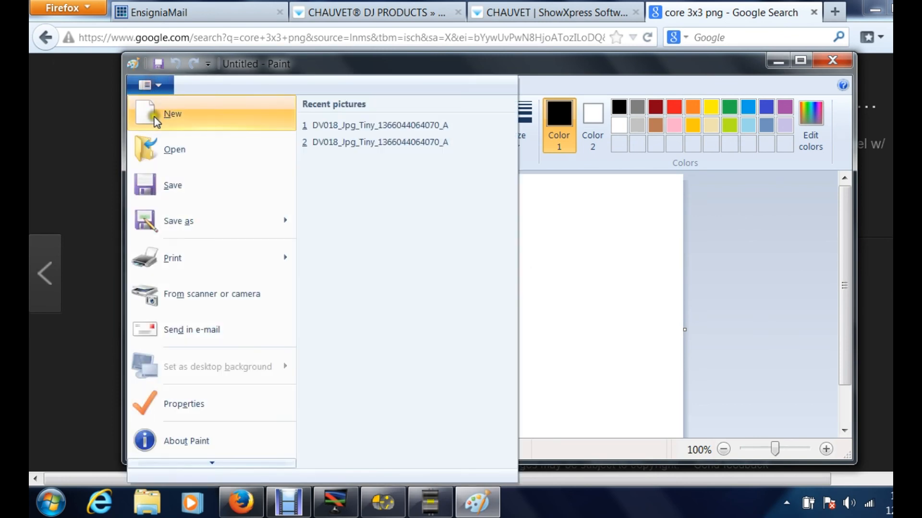
Step: Load the downloaded DV018 CORE 3x3 image from Downloads into Paint
{"action": "left_click", "coordinate": [173, 150]}
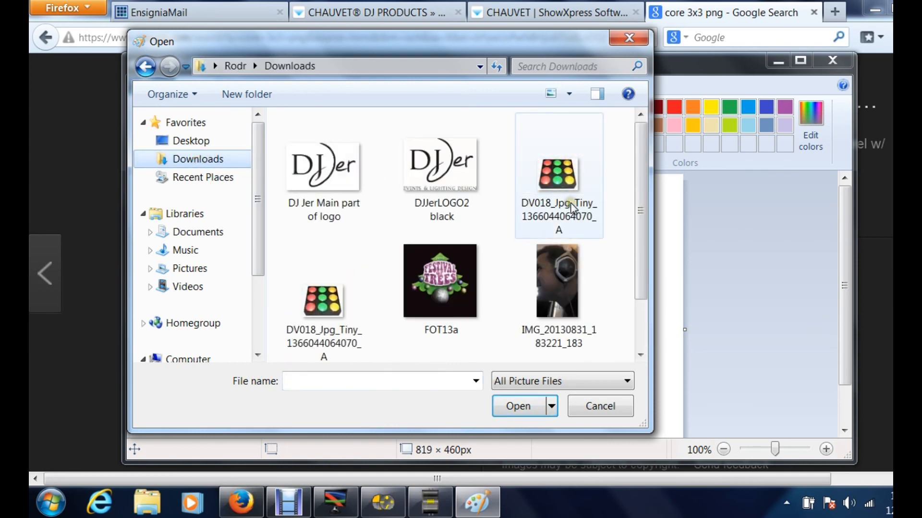
{"action": "left_click", "coordinate": [557, 171]}
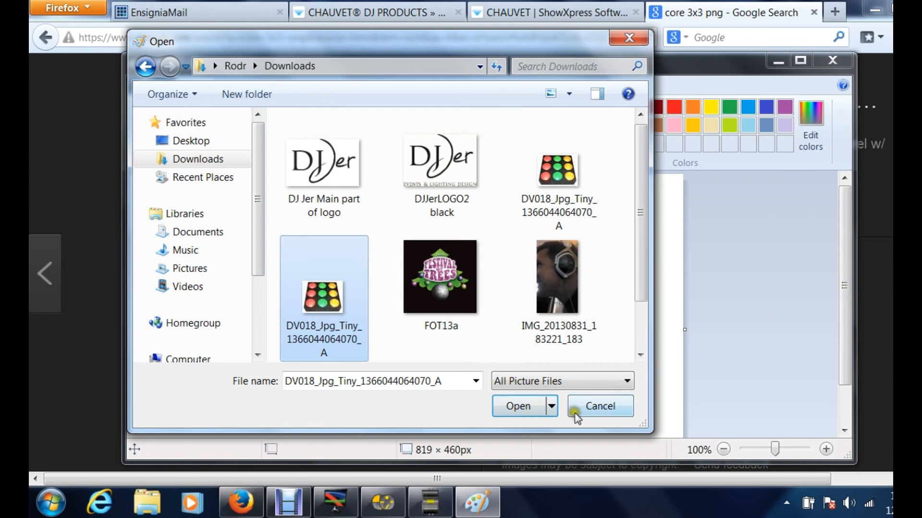
{"action": "left_click", "coordinate": [517, 406]}
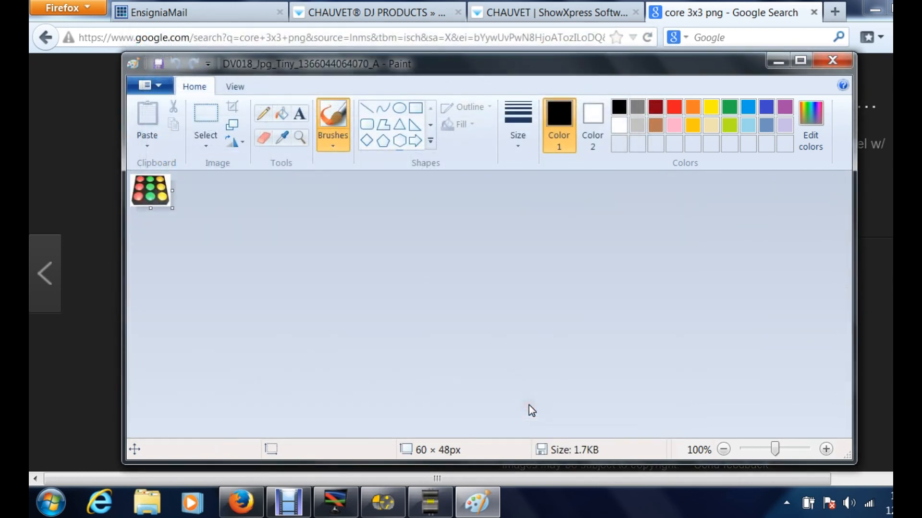
{"action": "left_click", "coordinate": [151, 86]}
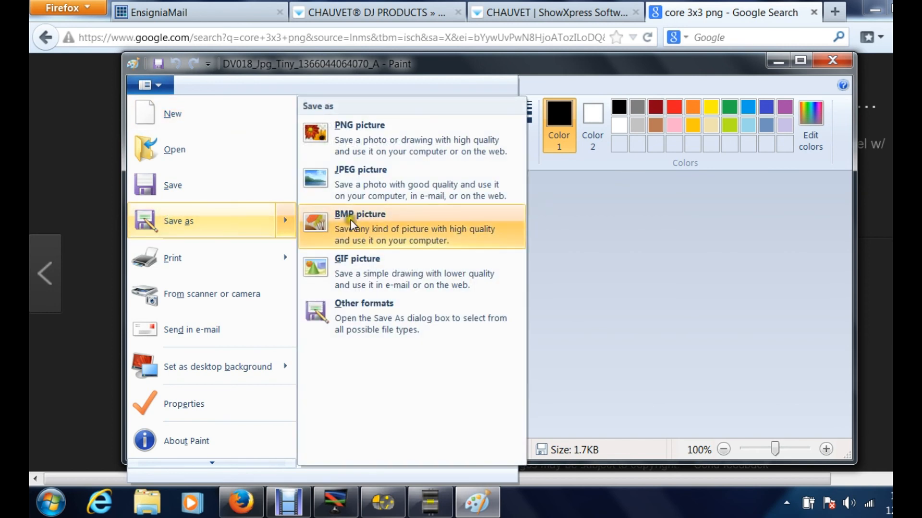
{"action": "mouse_move", "coordinate": [352, 224]}
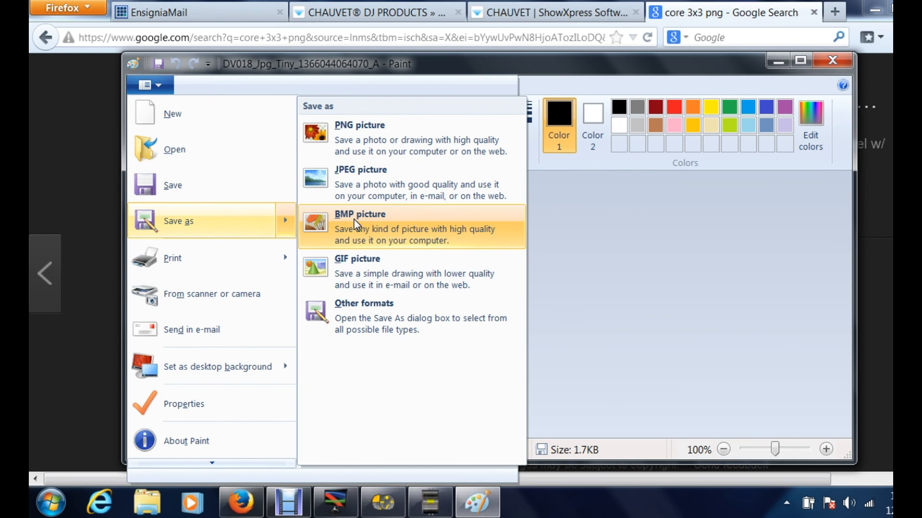
{"action": "mouse_move", "coordinate": [358, 139]}
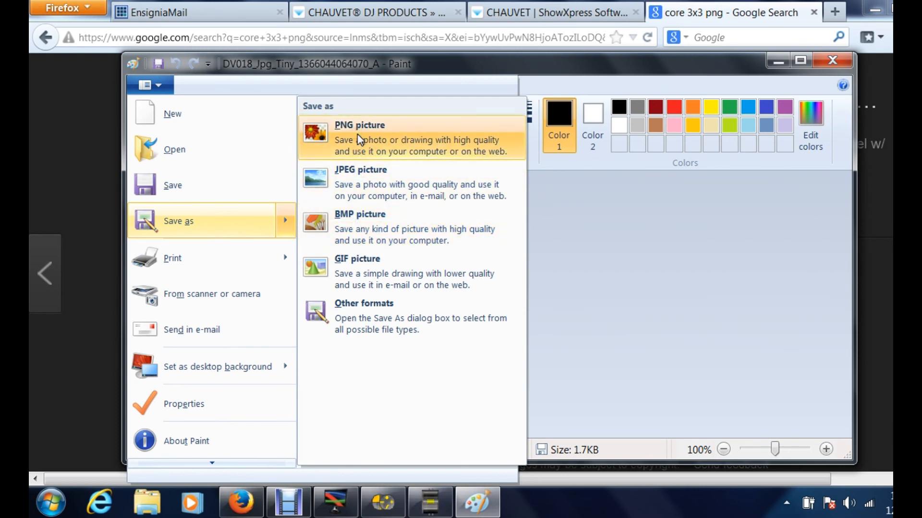
Step: Save the picture as a PNG on the Desktop, replacing the existing file, and minimize Paint
{"action": "left_click", "coordinate": [359, 139]}
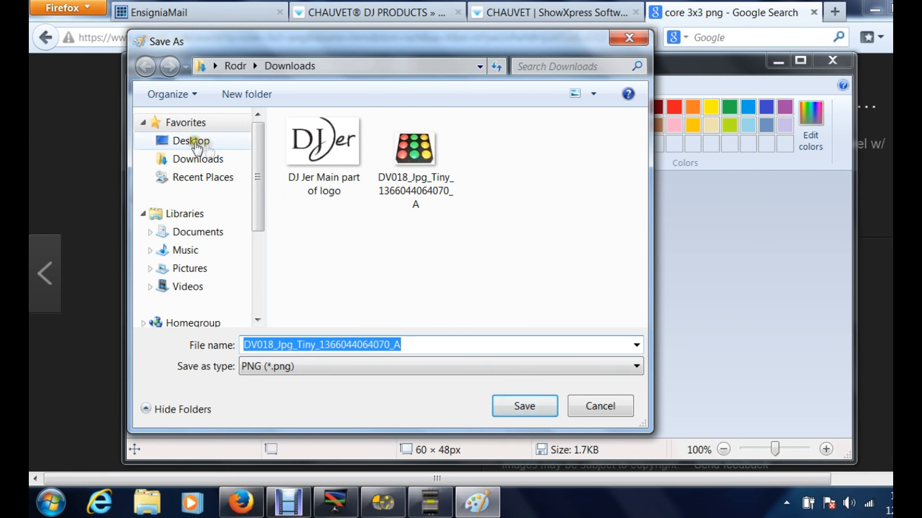
{"action": "left_click", "coordinate": [190, 140]}
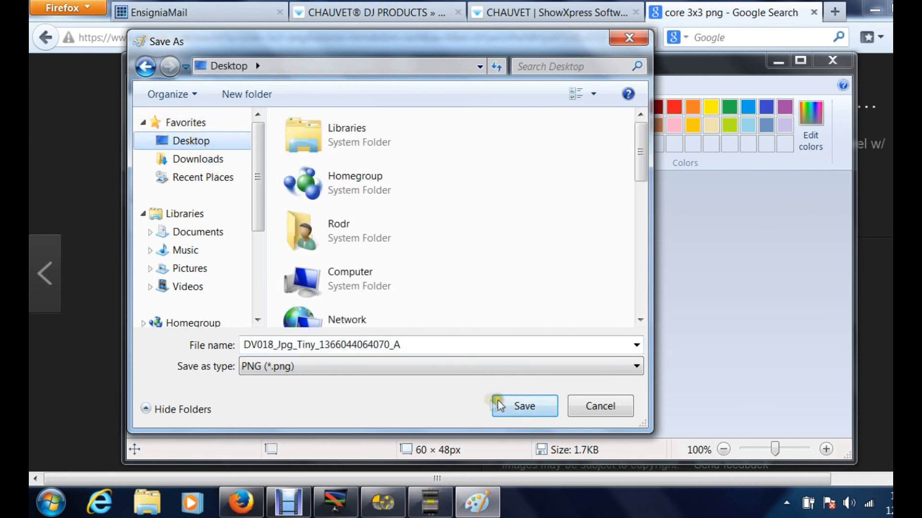
{"action": "left_click", "coordinate": [524, 406]}
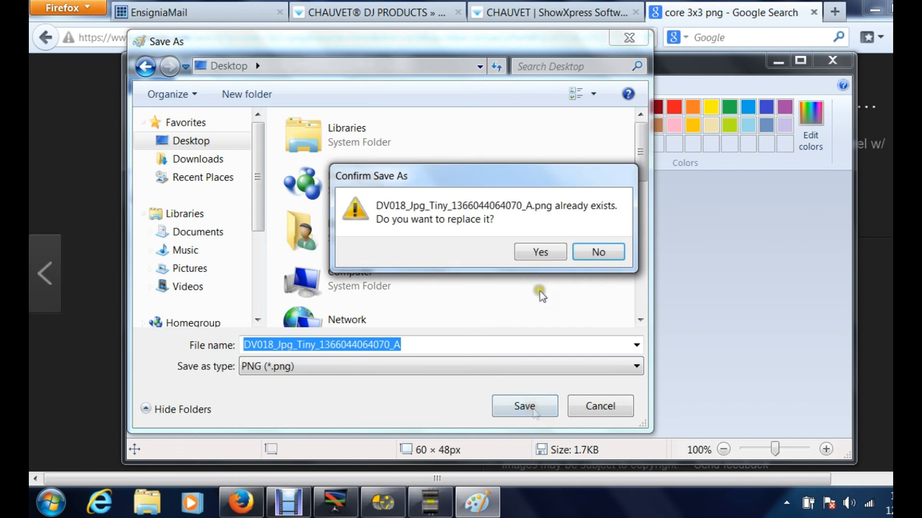
{"action": "mouse_move", "coordinate": [539, 252]}
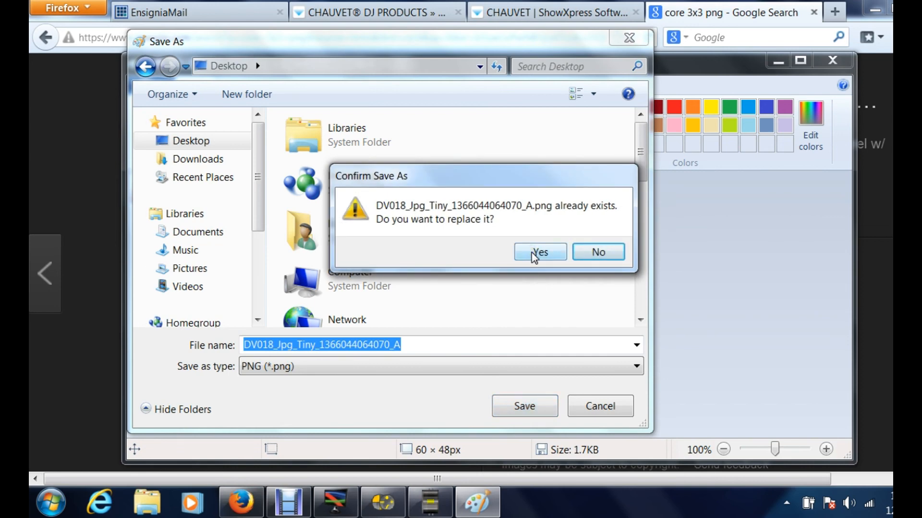
{"action": "left_click", "coordinate": [538, 252]}
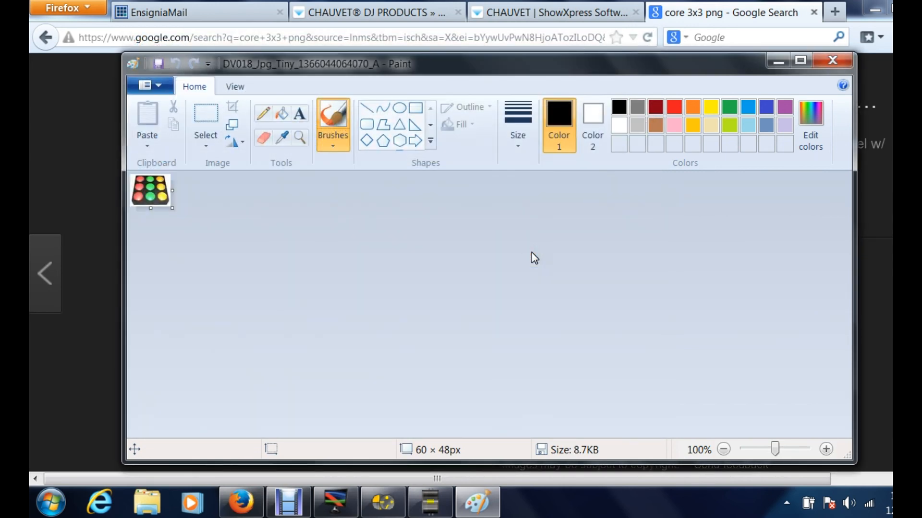
{"action": "left_click", "coordinate": [833, 59]}
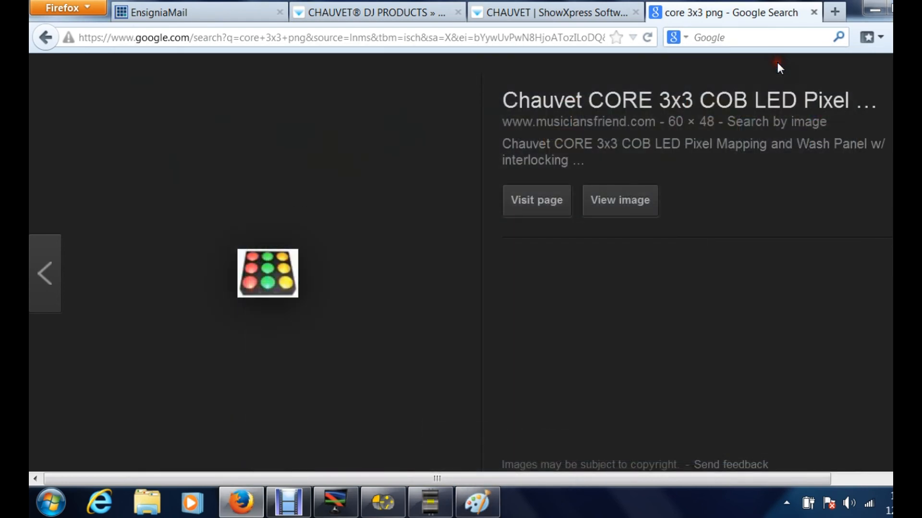
Step: Assign the Desktop CORE 3x3 PNG as the Core 3x3 fixture's 2D view image
{"action": "left_click", "coordinate": [383, 501]}
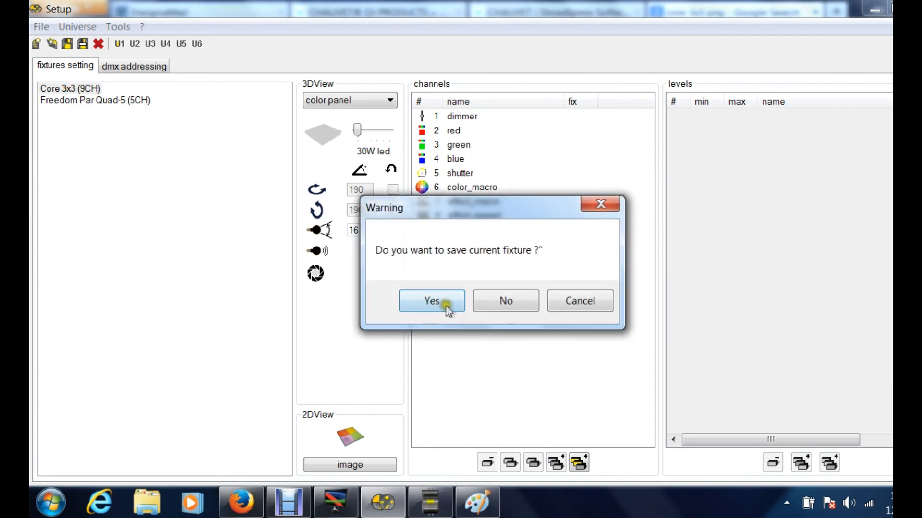
{"action": "left_click", "coordinate": [431, 301]}
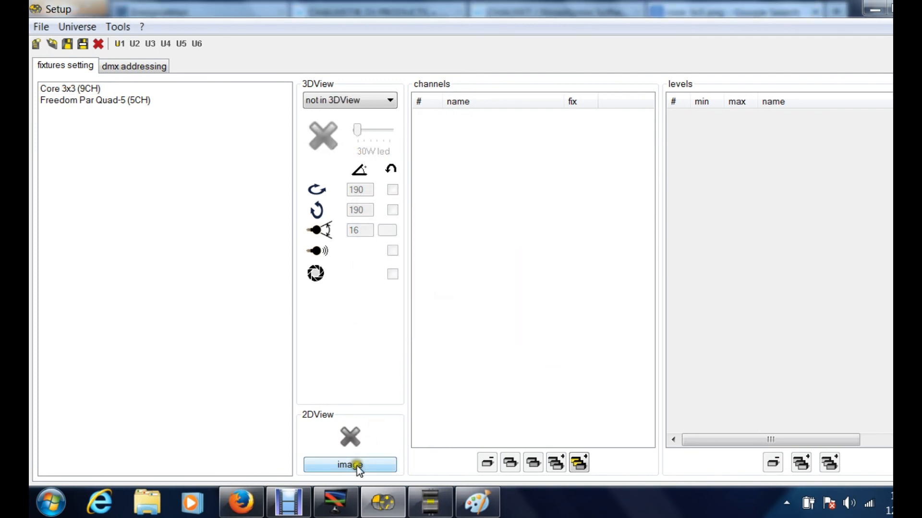
{"action": "left_click", "coordinate": [70, 88]}
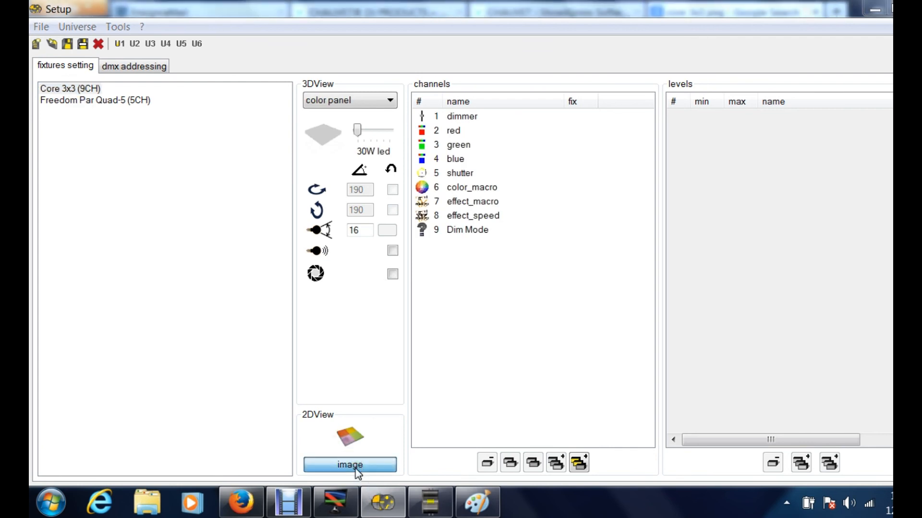
{"action": "left_click", "coordinate": [349, 465]}
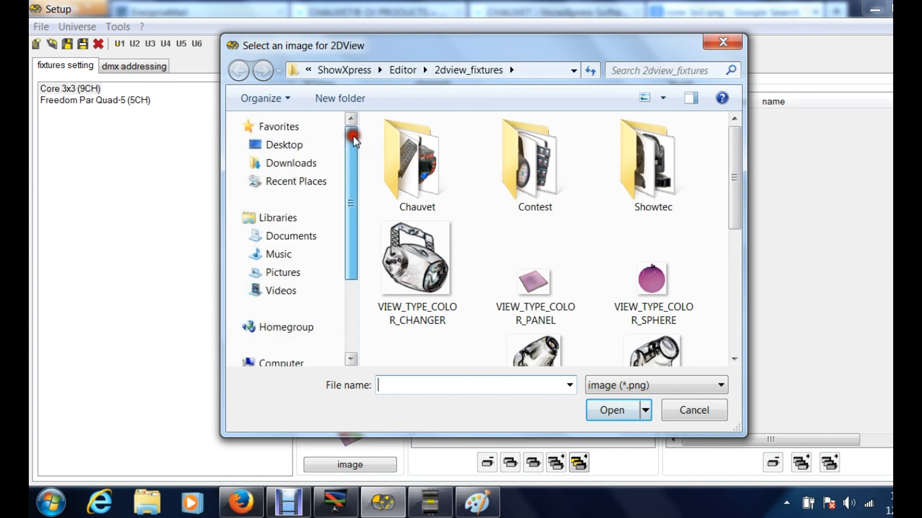
{"action": "left_click", "coordinate": [284, 145]}
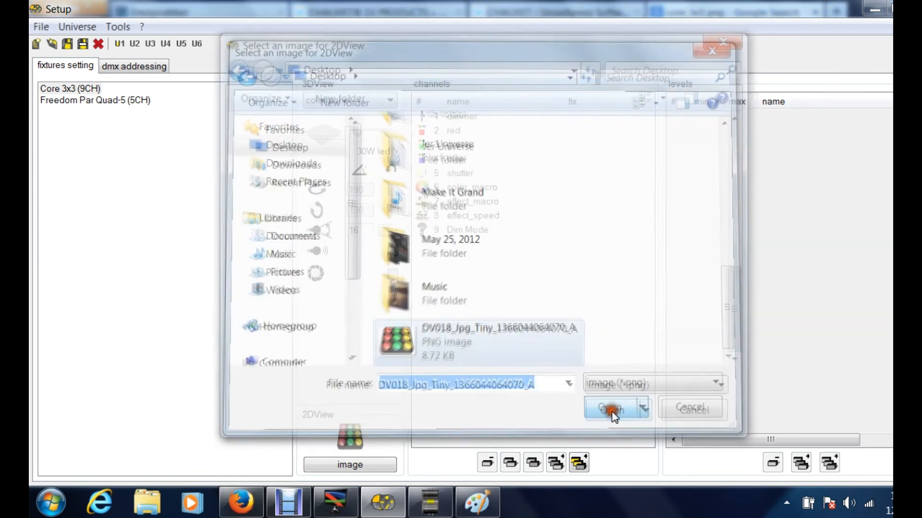
{"action": "left_click", "coordinate": [611, 409]}
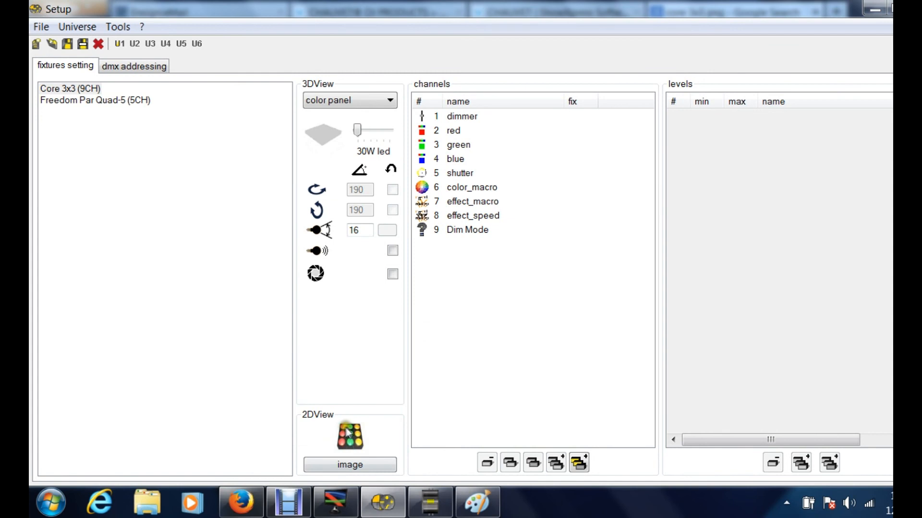
Step: Save the Core 3x3 fixture's changes and reselect it in the setup
{"action": "left_click", "coordinate": [69, 88]}
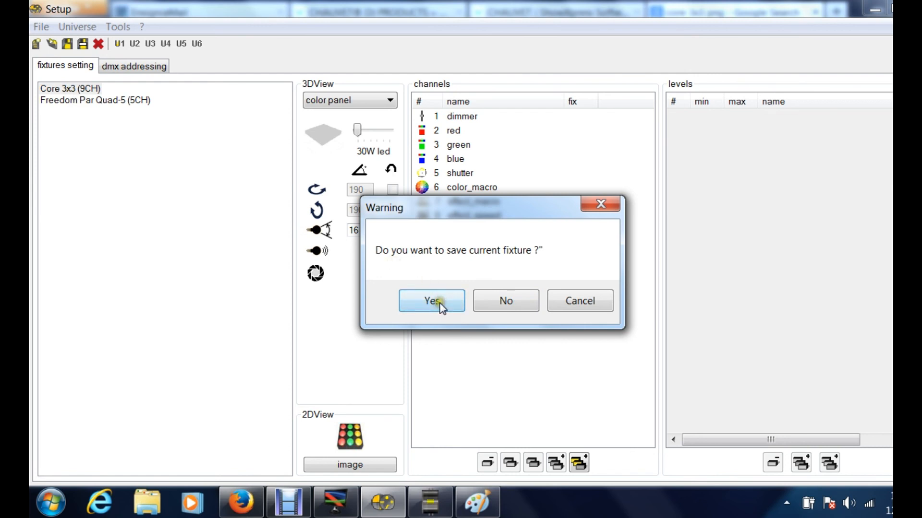
{"action": "left_click", "coordinate": [431, 300]}
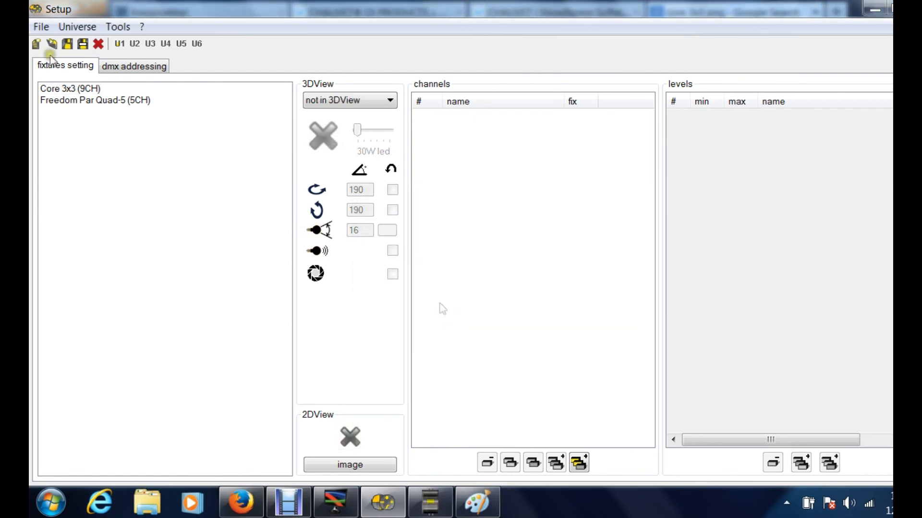
{"action": "left_click", "coordinate": [69, 88]}
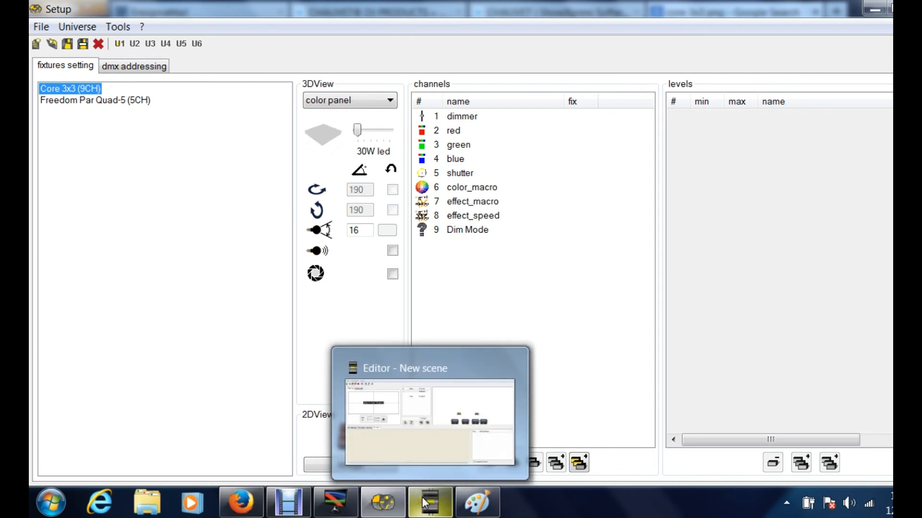
Step: Drag Freedom1 to the left of the Editor's 2D plan and shift Core1 to a new spot
{"action": "left_click", "coordinate": [430, 501]}
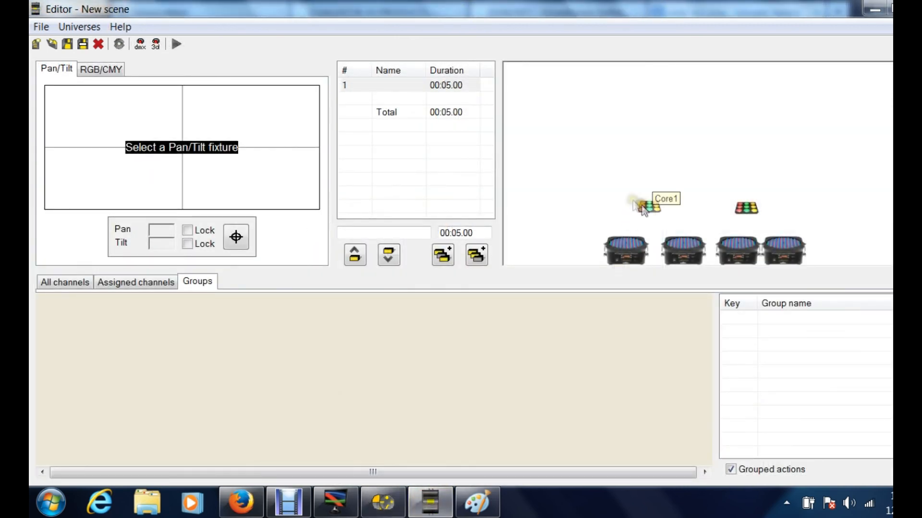
{"action": "left_click", "coordinate": [653, 218]}
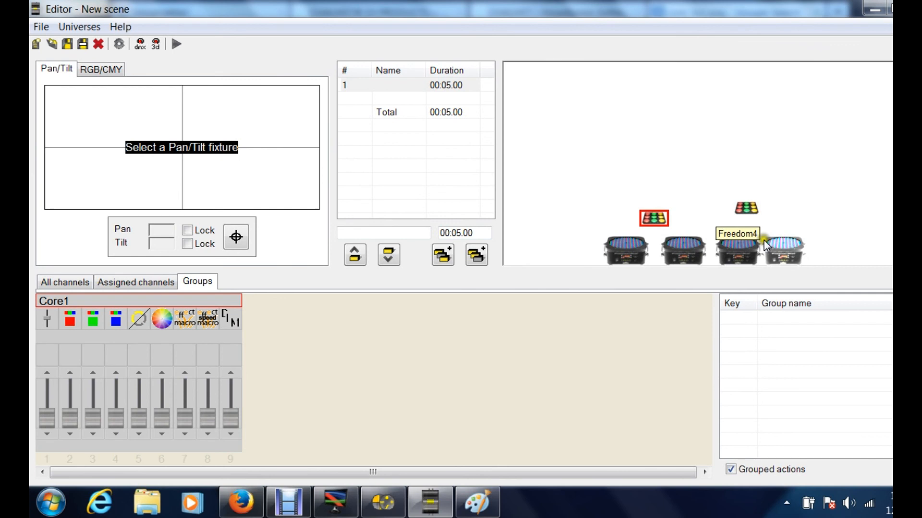
{"action": "left_click", "coordinate": [800, 247]}
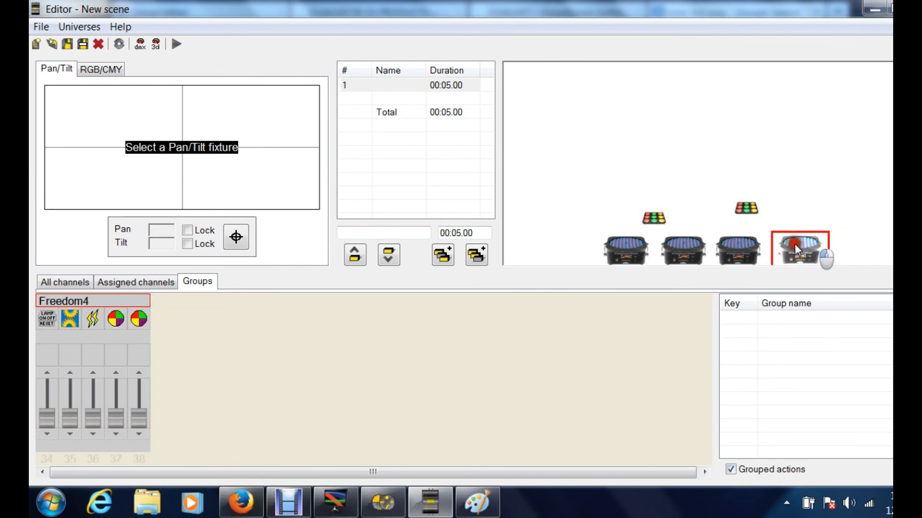
{"action": "mouse_move", "coordinate": [797, 256]}
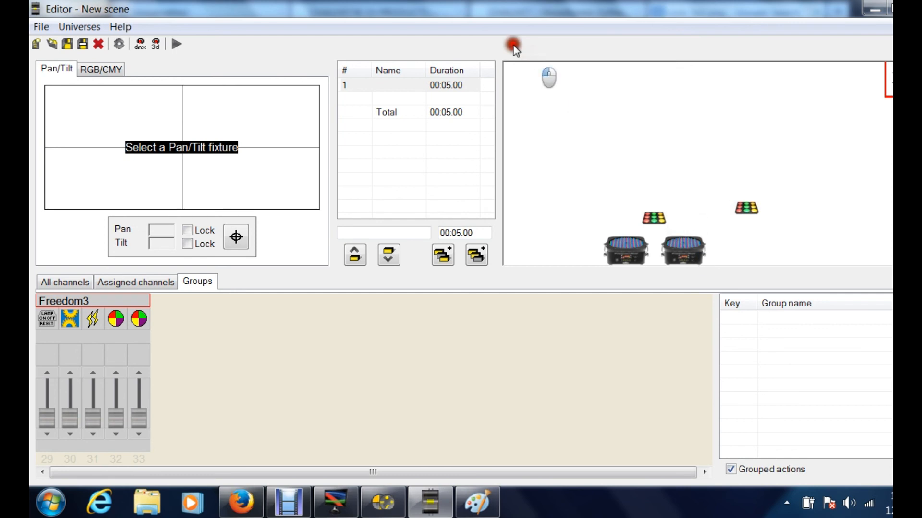
{"action": "left_click", "coordinate": [624, 246]}
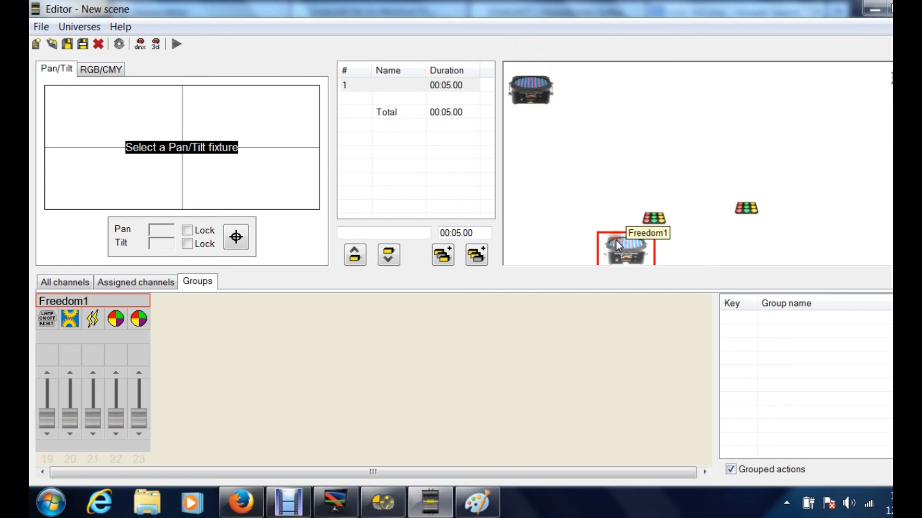
{"action": "left_click_drag", "start_coordinate": [626, 247], "coordinate": [529, 88]}
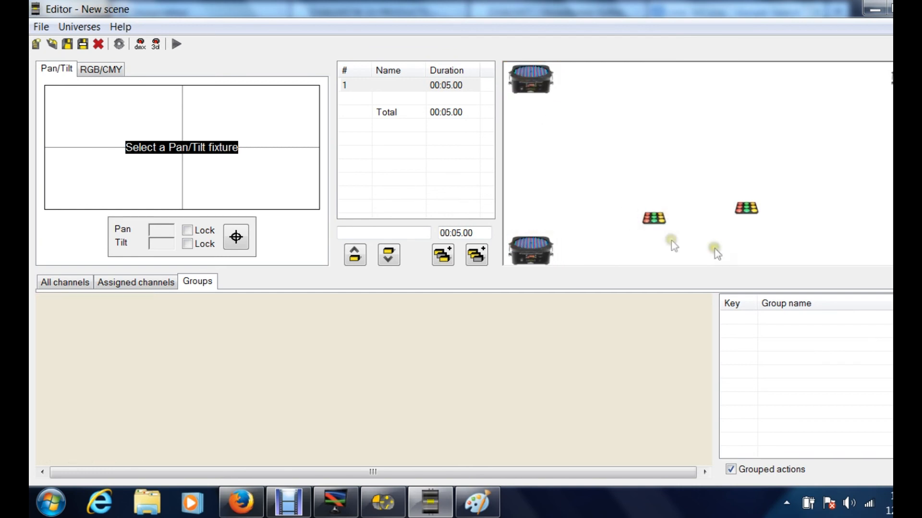
{"action": "left_click", "coordinate": [653, 218]}
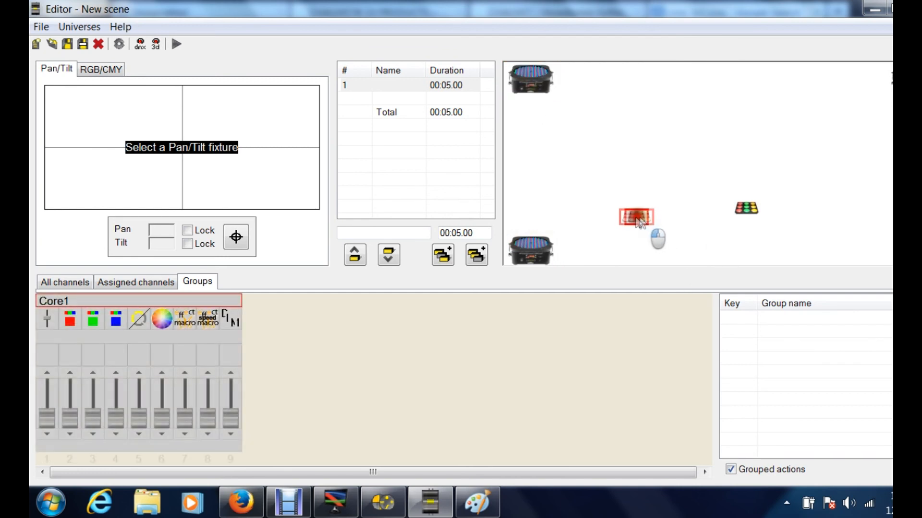
{"action": "left_click_drag", "start_coordinate": [635, 218], "coordinate": [747, 208]}
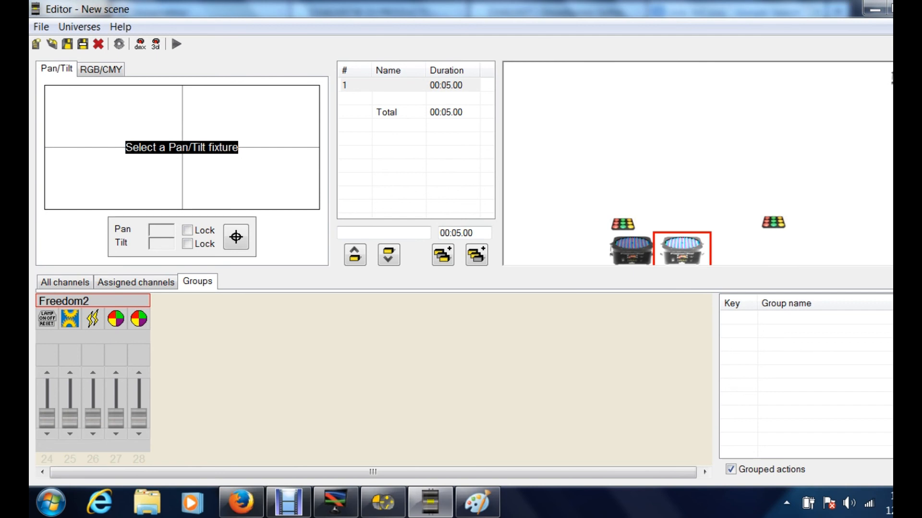
Step: Select the Freedom4 fixture in the Editor's 2D view
{"action": "left_click", "coordinate": [740, 244]}
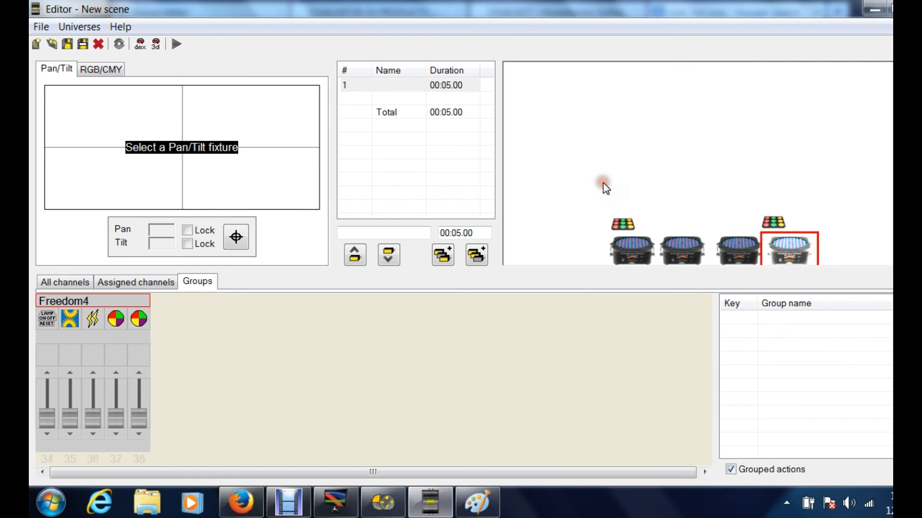
{"action": "mouse_move", "coordinate": [693, 125]}
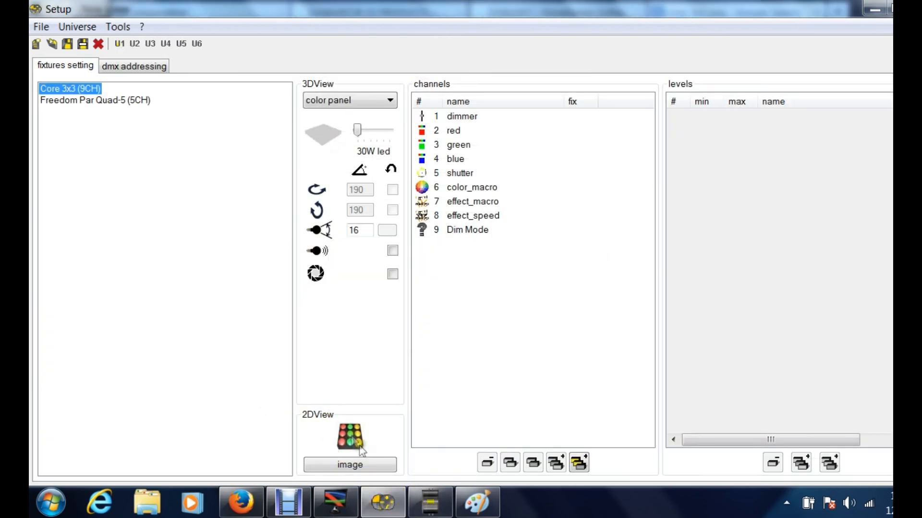
Step: Select Freedom Par Quad-5 in the fixture list and view the DMX addressing of all six patched fixtures
{"action": "left_click", "coordinate": [95, 100]}
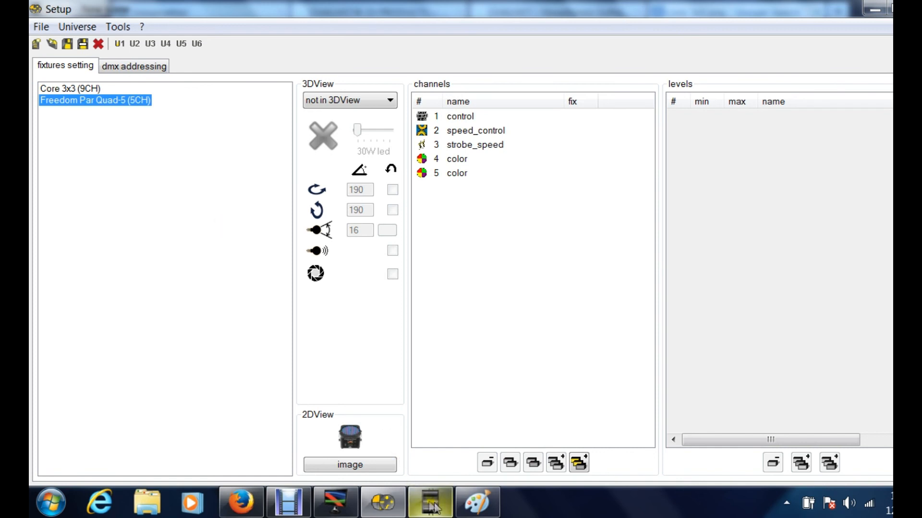
{"action": "mouse_move", "coordinate": [175, 259]}
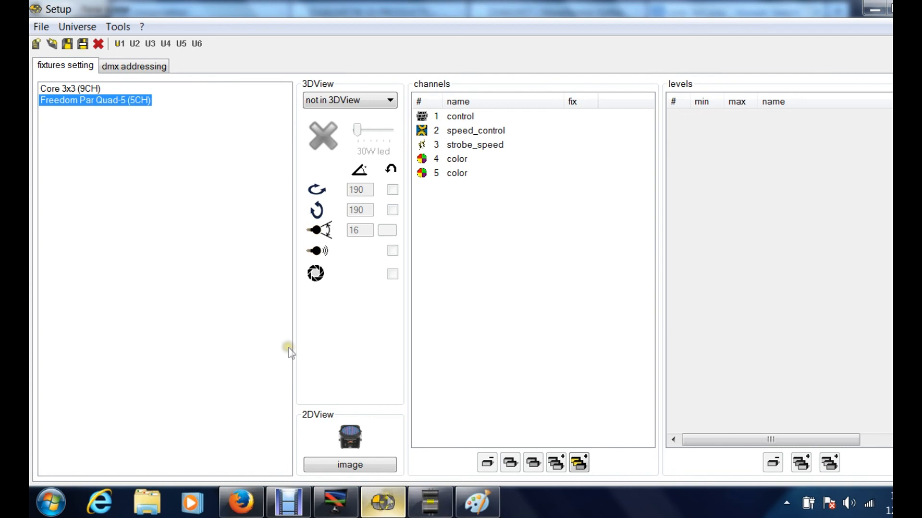
{"action": "left_click", "coordinate": [134, 66]}
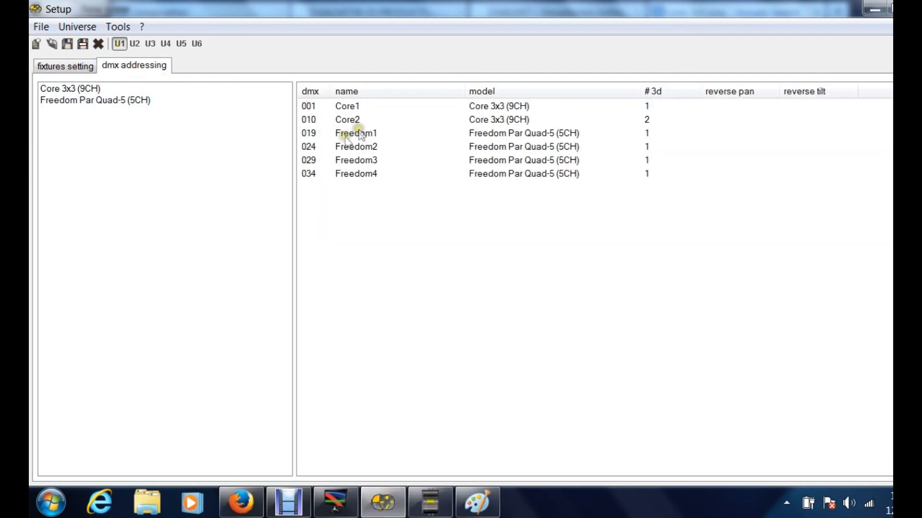
{"action": "mouse_move", "coordinate": [371, 164]}
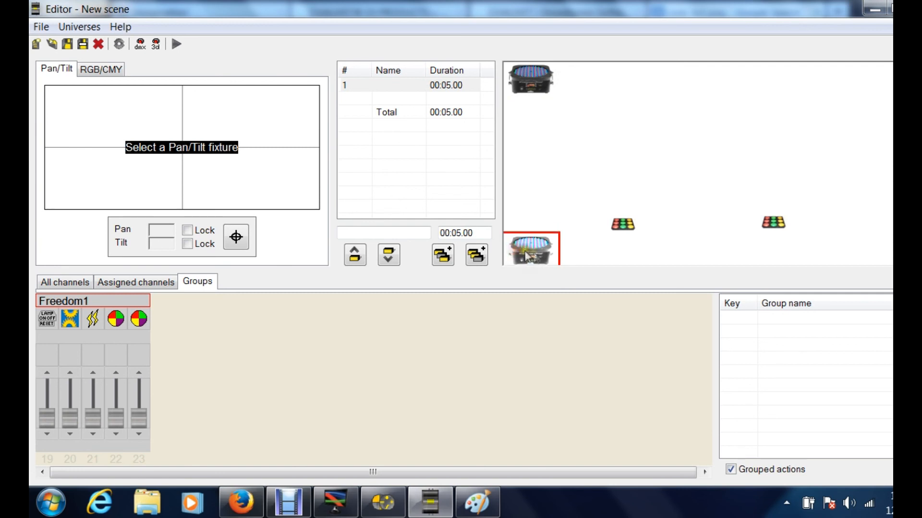
{"action": "mouse_move", "coordinate": [532, 258]}
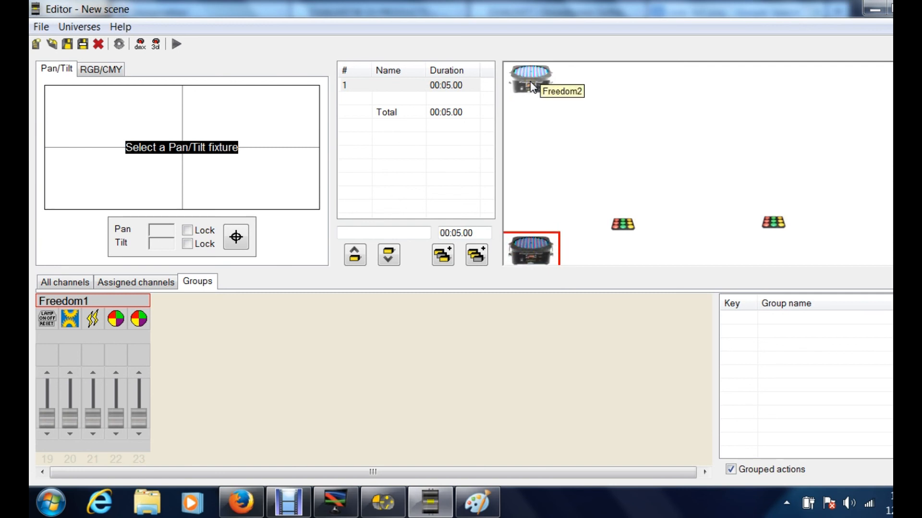
Step: Select Freedom2 in the 2D view, then return to the Setup window's DMX address list
{"action": "left_click", "coordinate": [531, 79]}
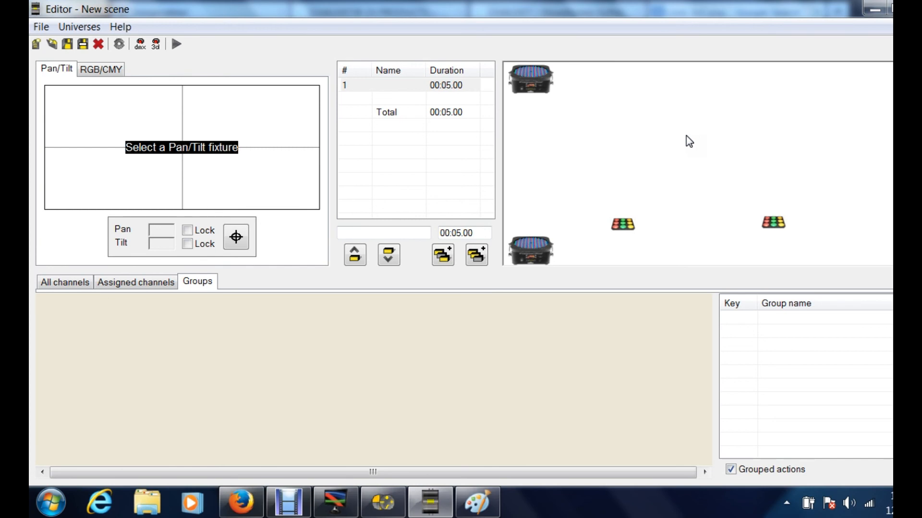
{"action": "left_click", "coordinate": [383, 502]}
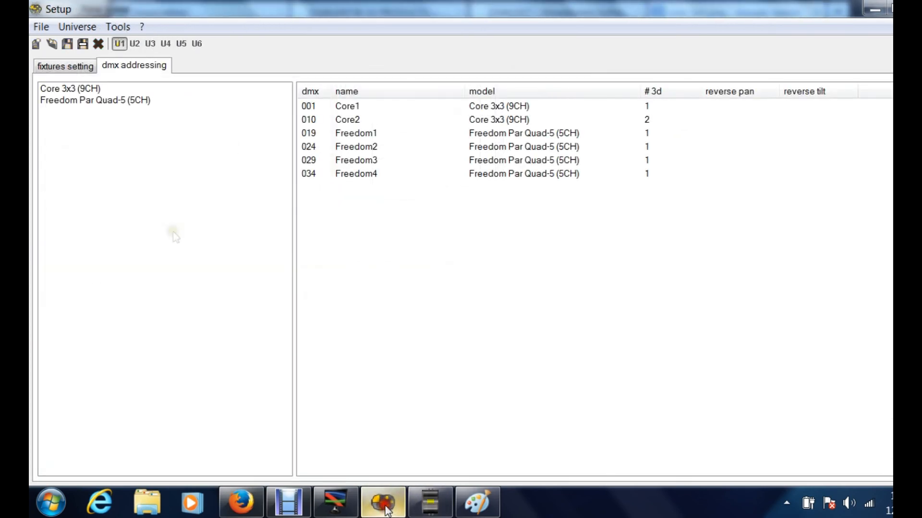
{"action": "mouse_move", "coordinate": [150, 211]}
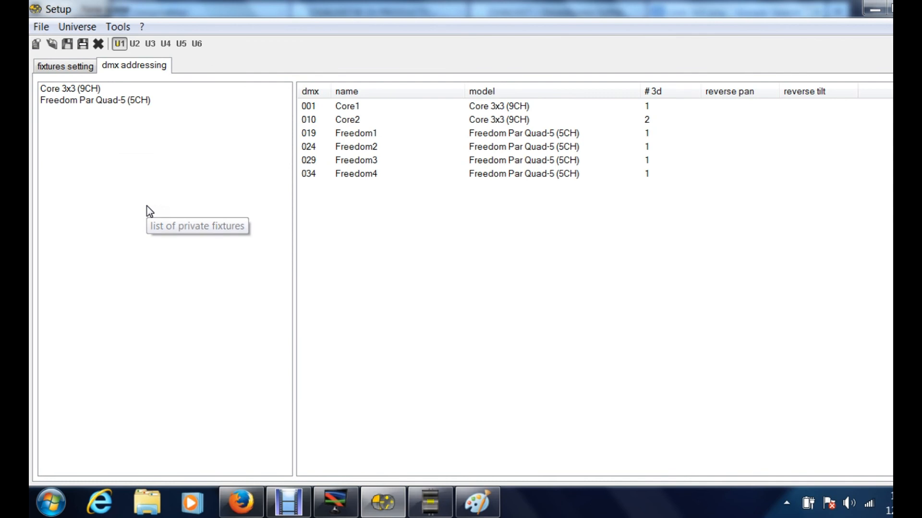
{"action": "mouse_move", "coordinate": [150, 211]}
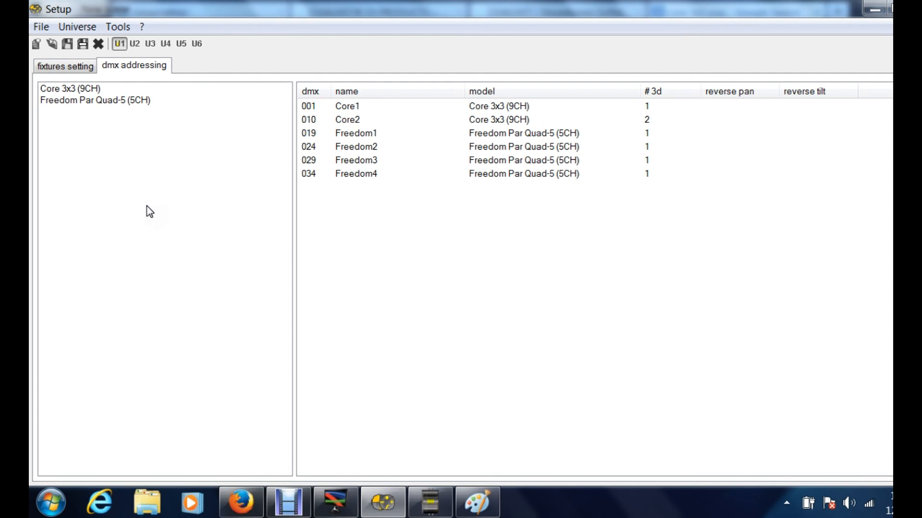